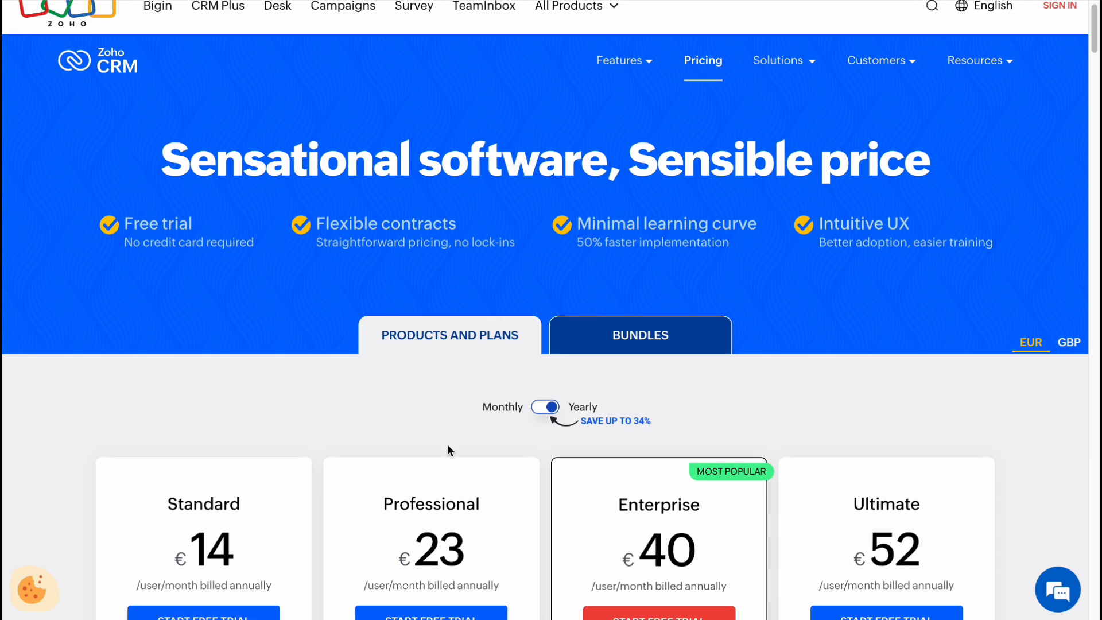
Scroll through the Zoho CRM pricing page past the four plan cards
scroll(down, 3)
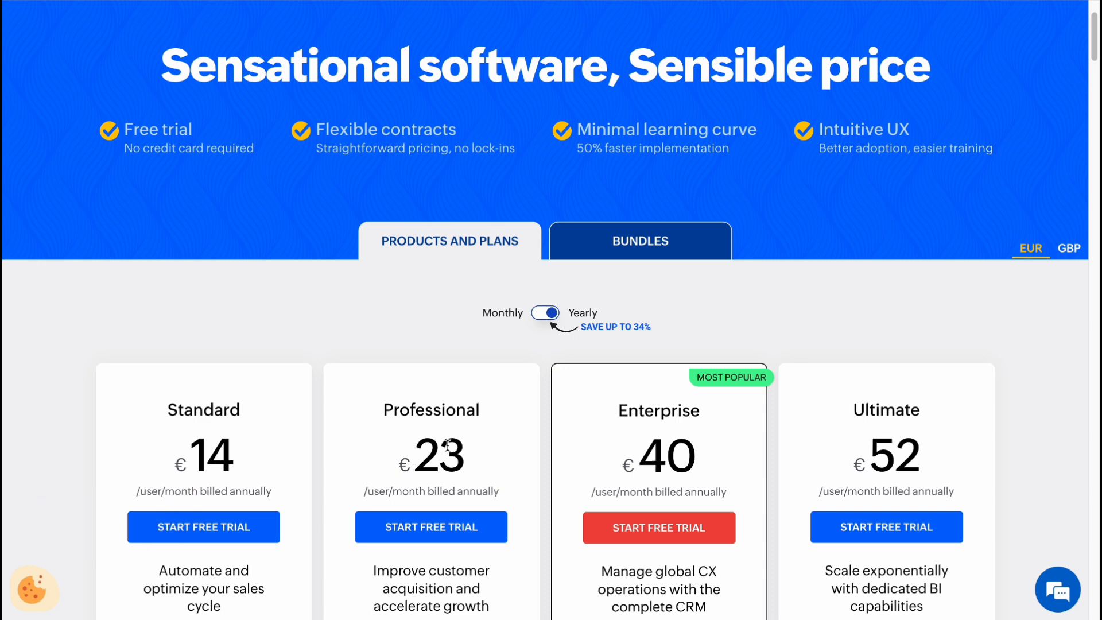
scroll(down, 3)
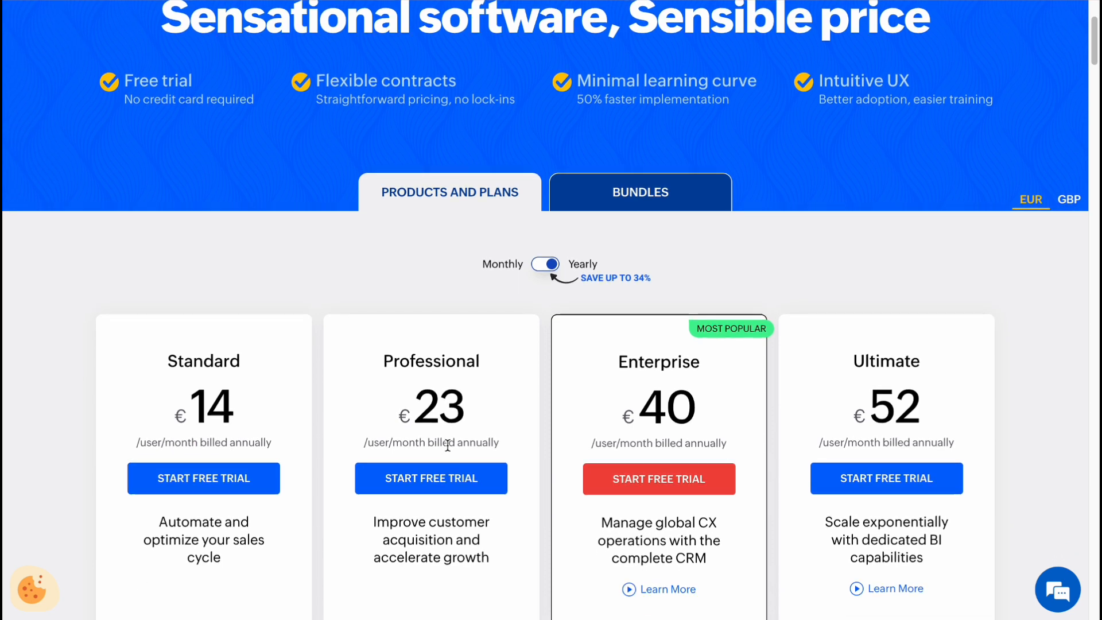
scroll(up, 3)
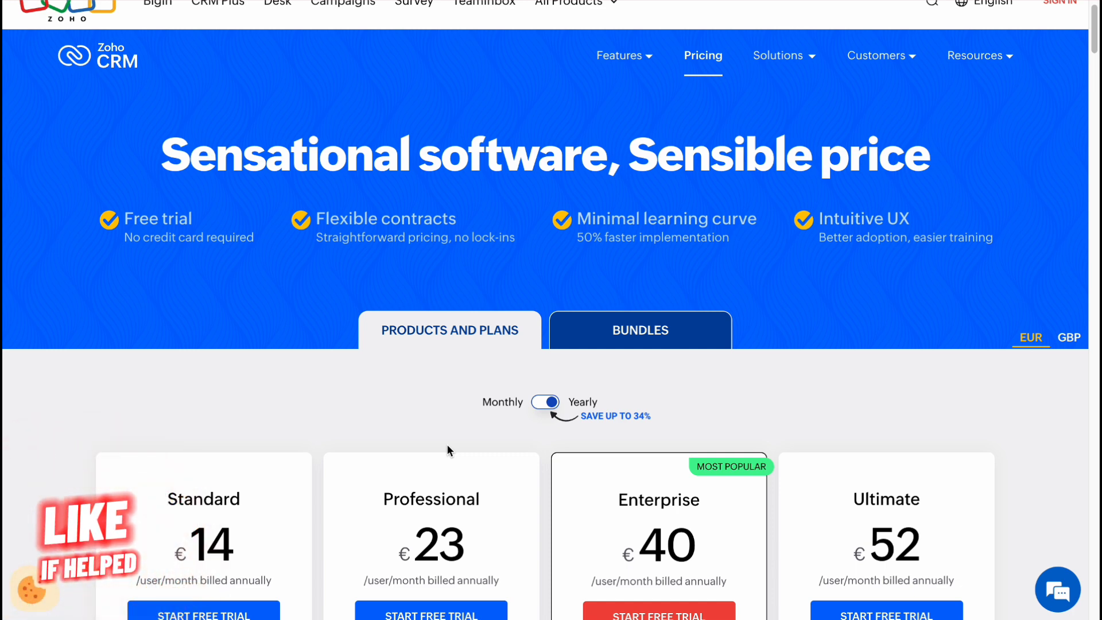
scroll(down, 3)
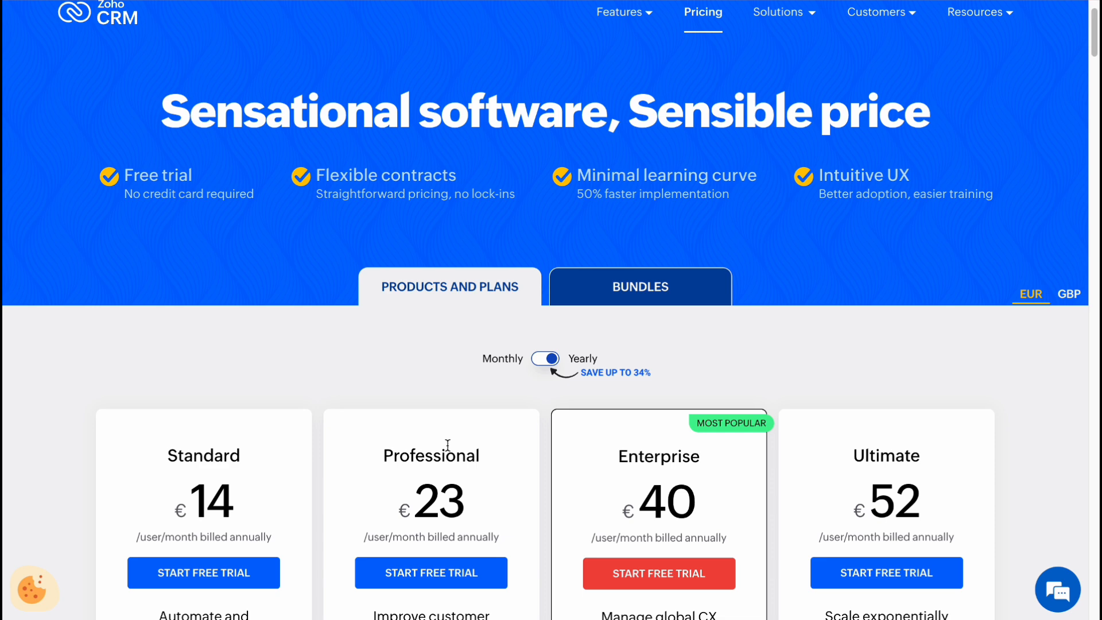
scroll(down, 3)
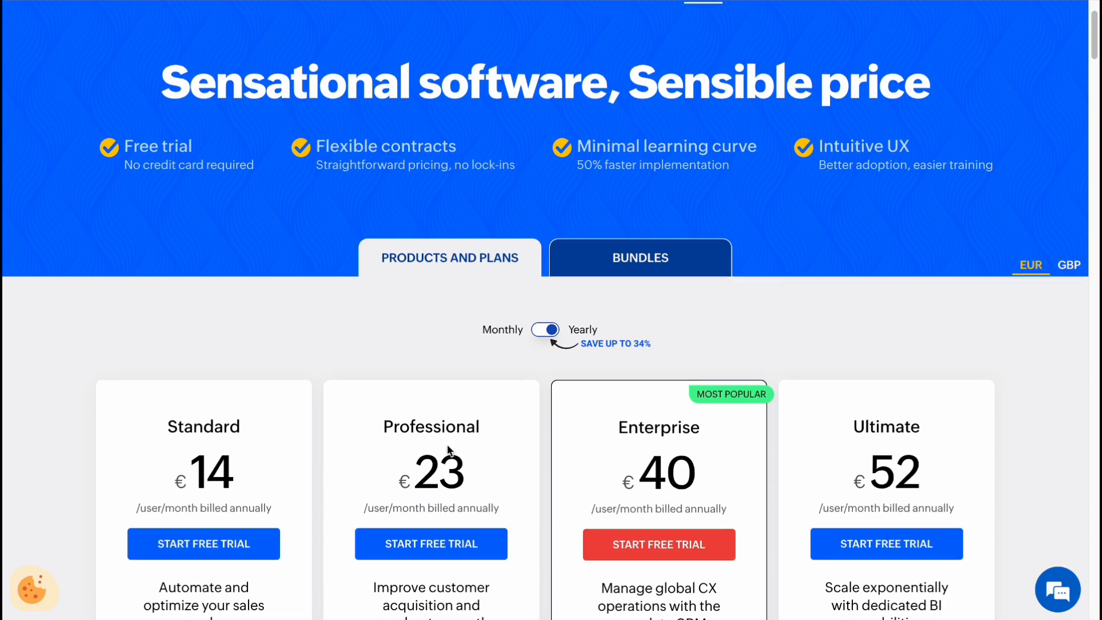
scroll(down, 3)
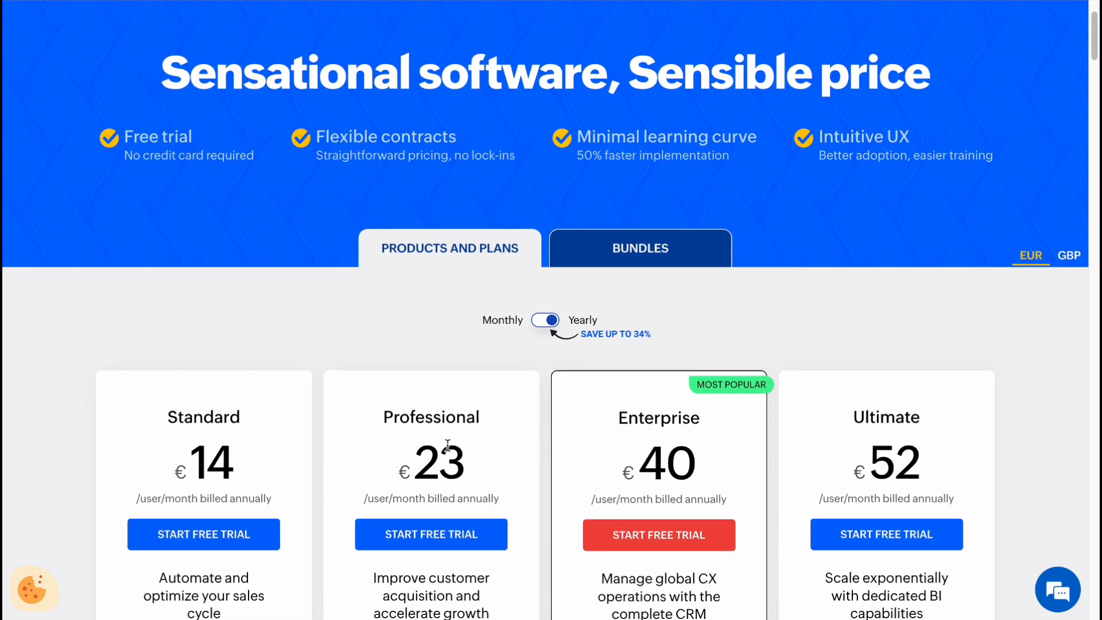
scroll(up, 3)
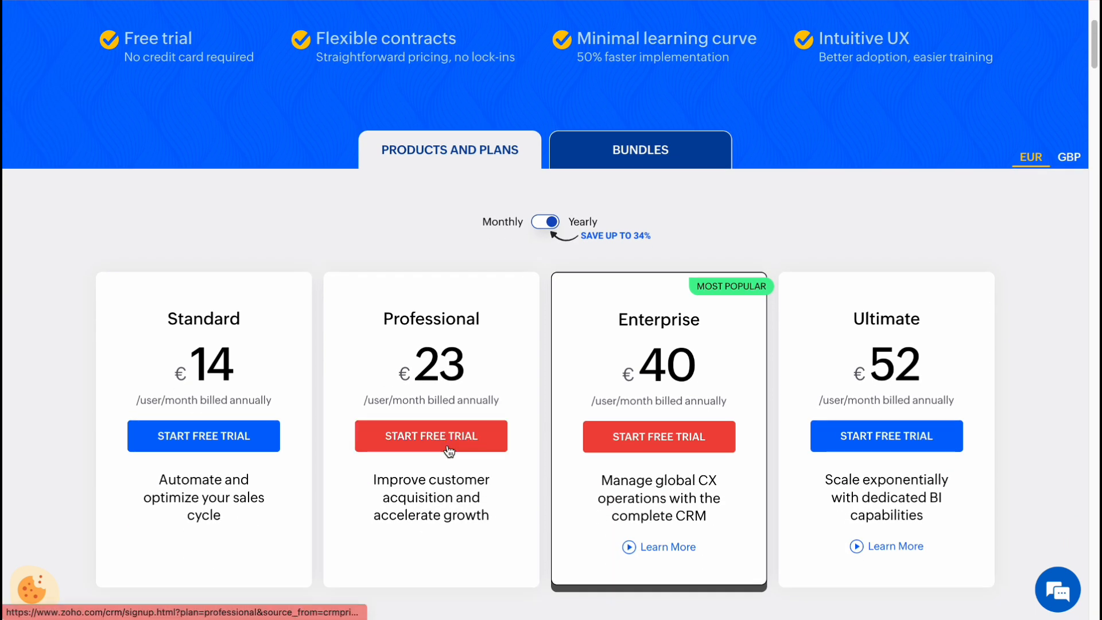
mouse_move(521, 255)
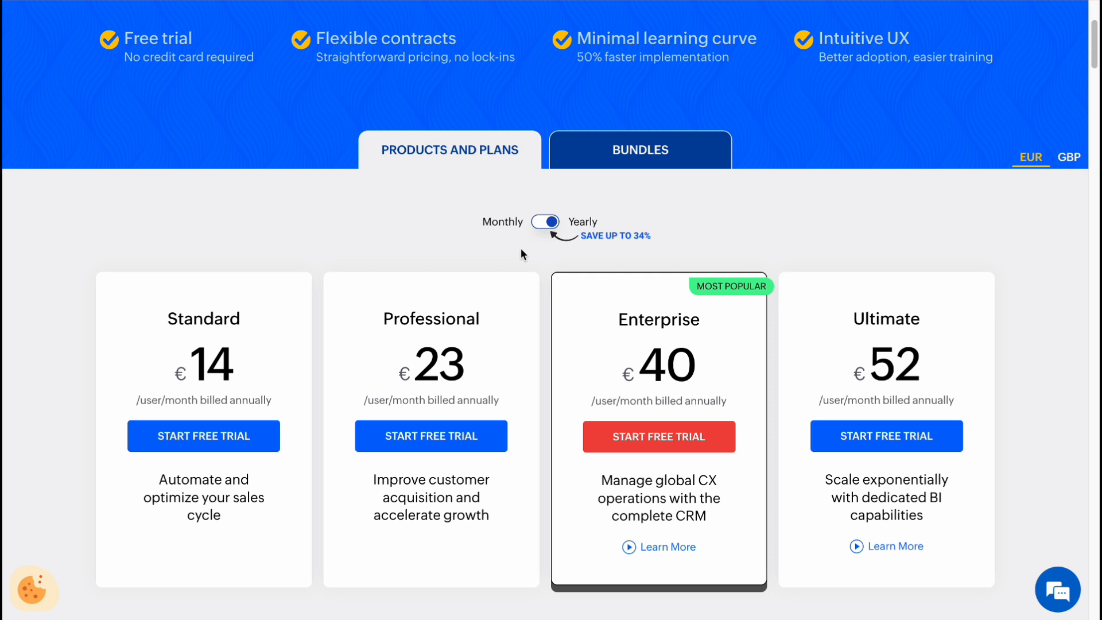
mouse_move(445, 301)
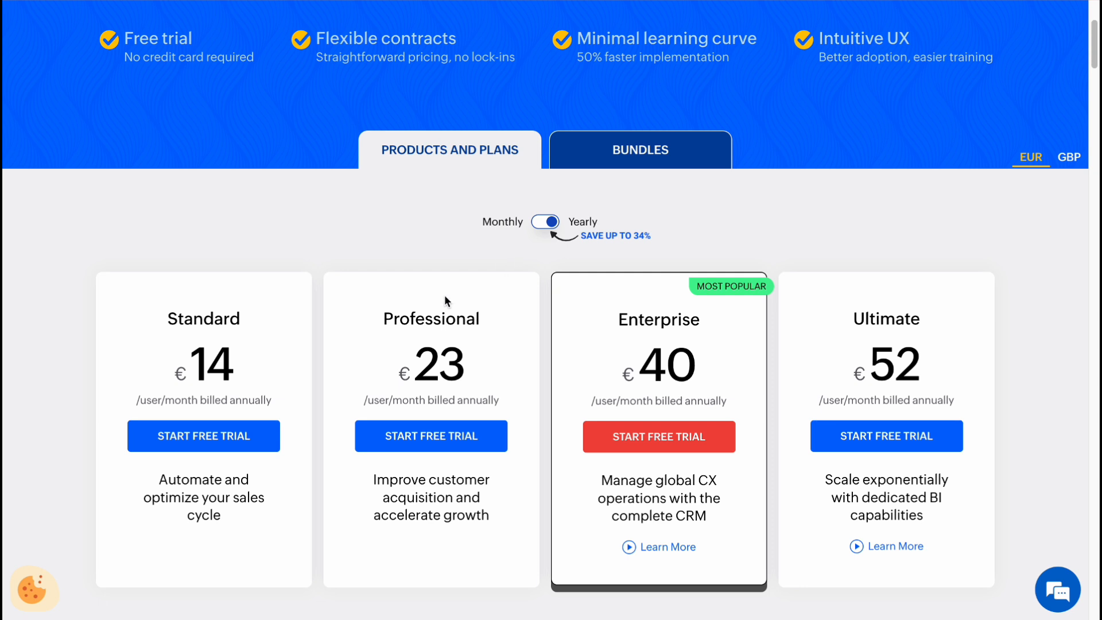
mouse_move(202, 370)
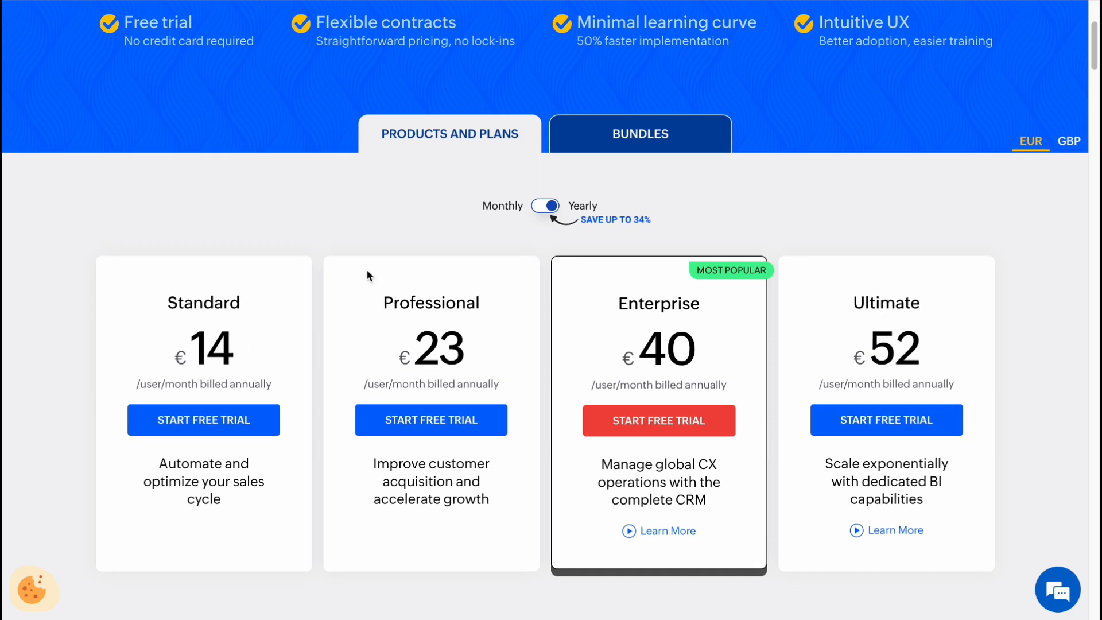
Compare plan prices under monthly billing, then switch back to yearly billing
click(544, 205)
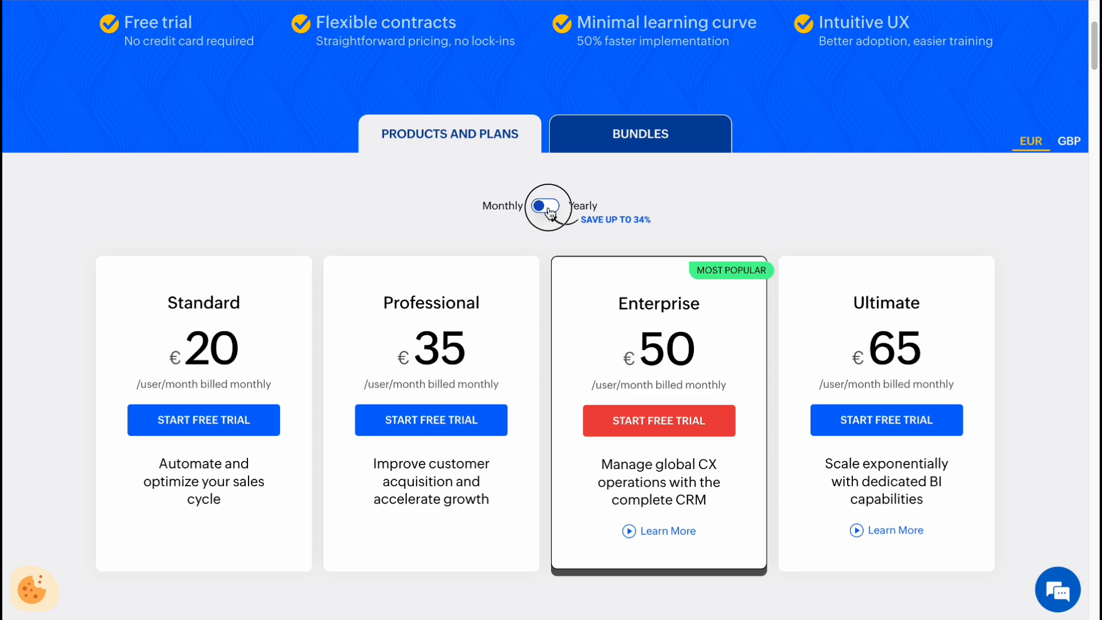
click(545, 206)
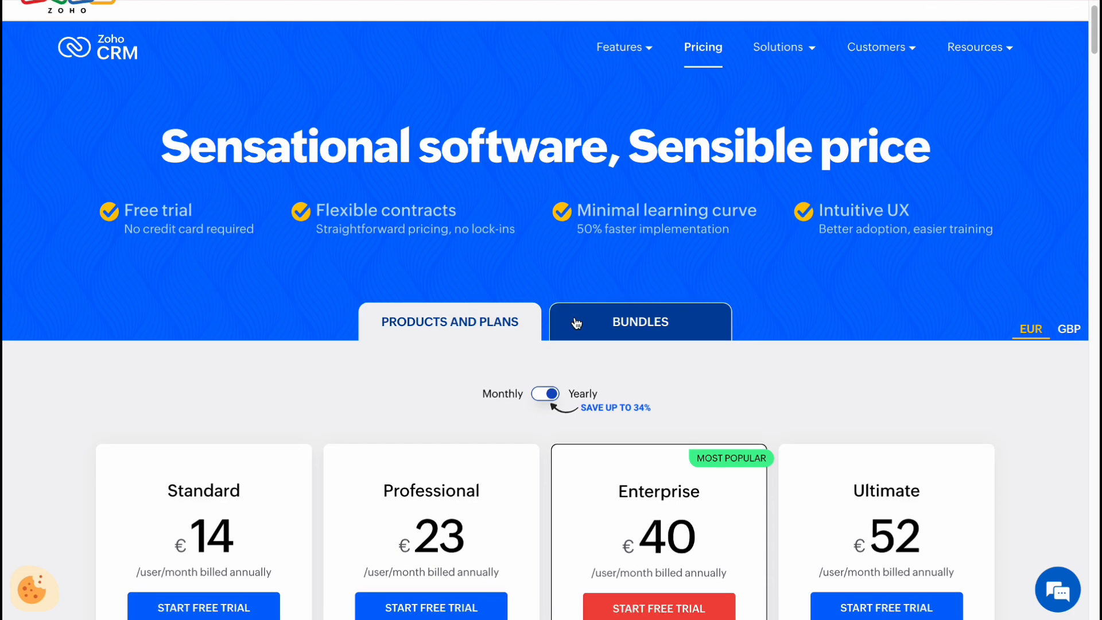
Bring the 'Explore the top features' table into view at Sales force automation
scroll(down, 3)
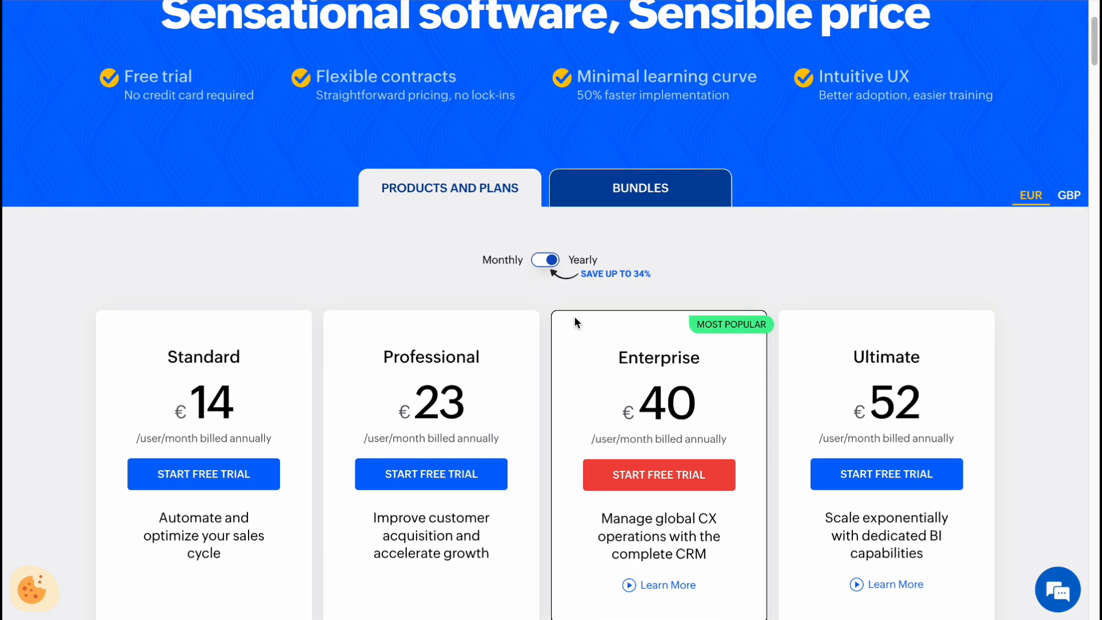
scroll(down, 3)
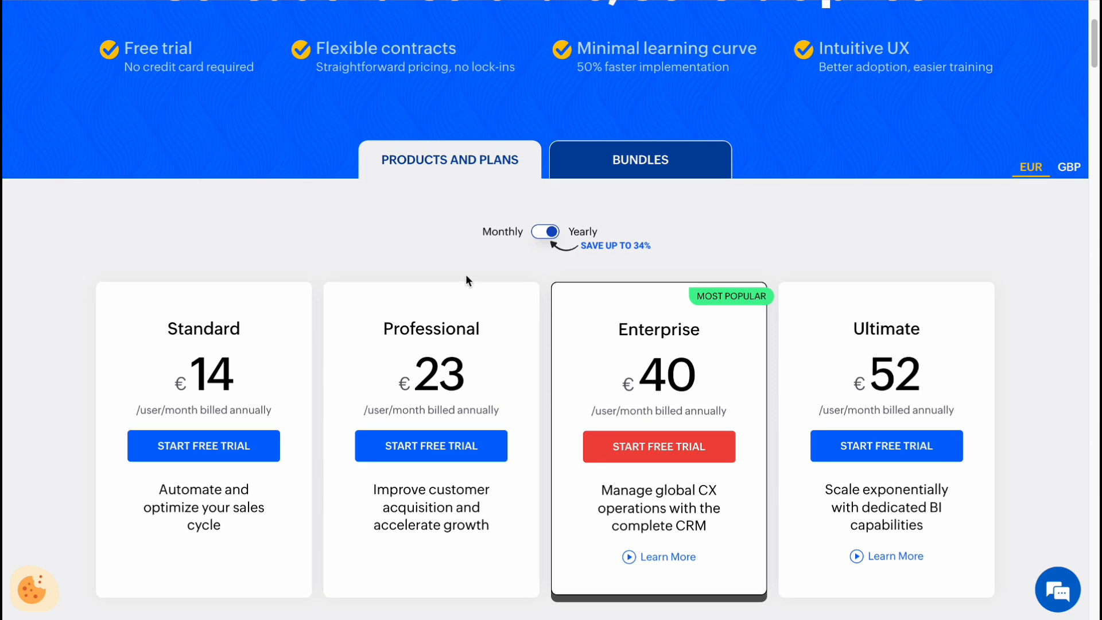
mouse_move(458, 277)
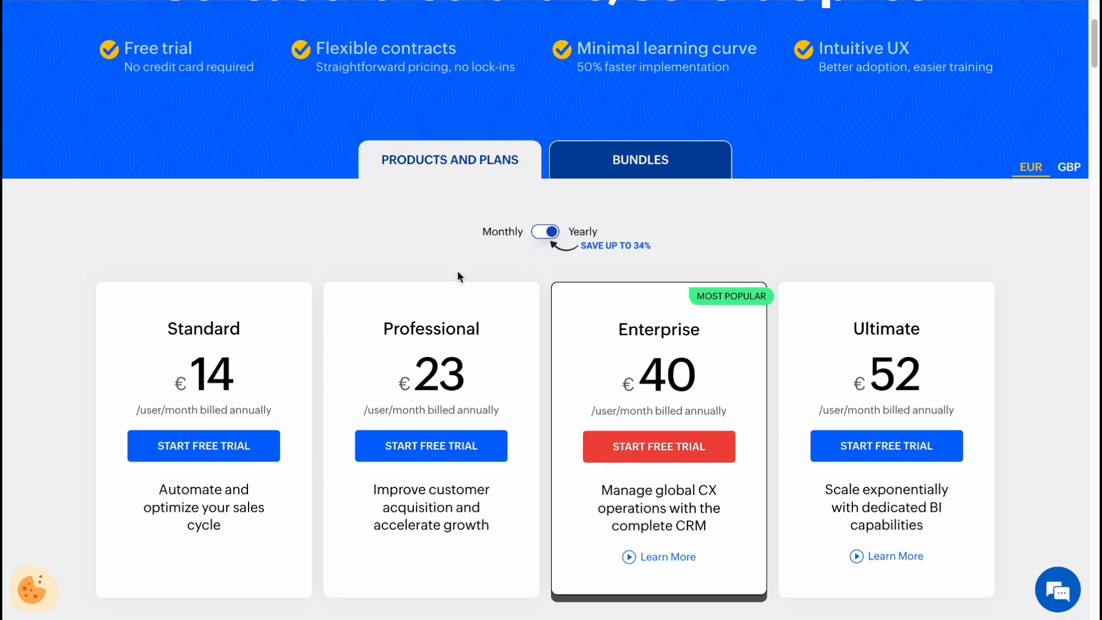
mouse_move(454, 278)
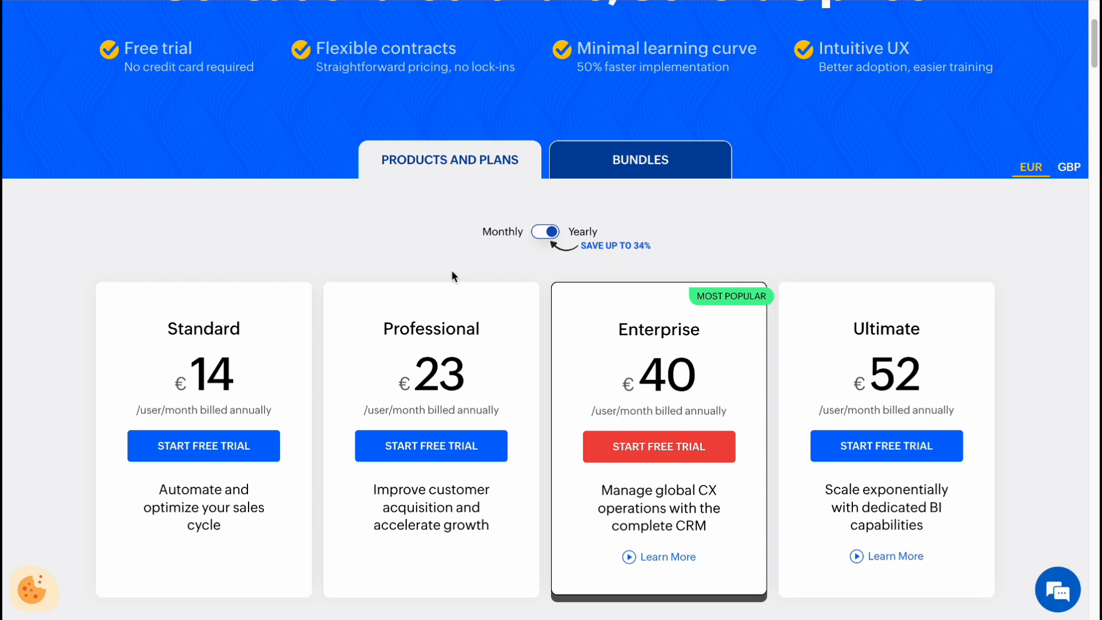
scroll(down, 3)
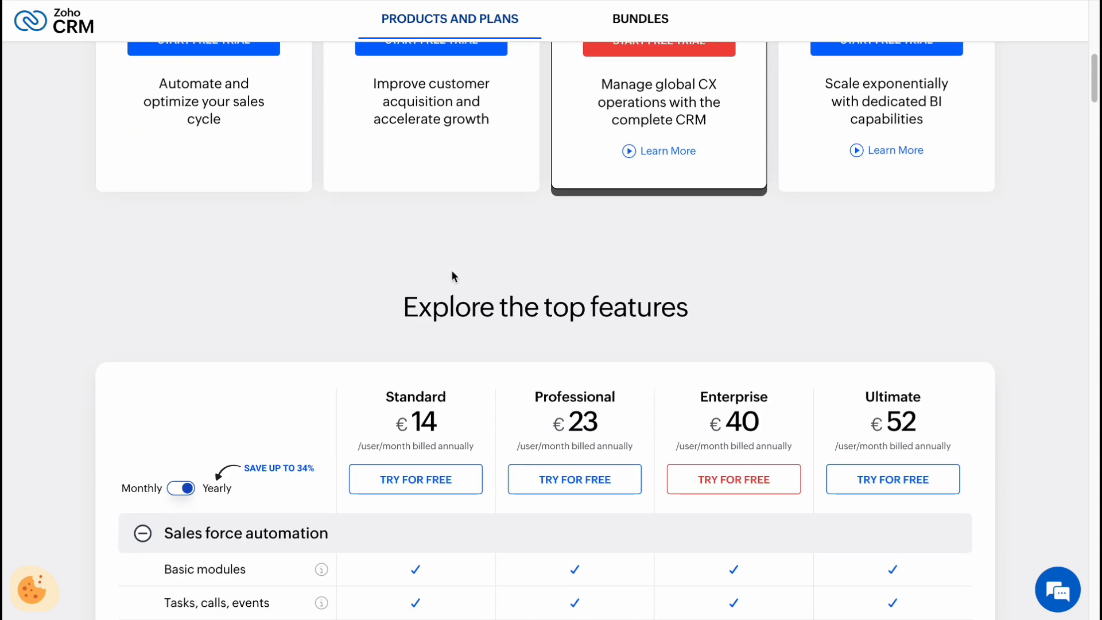
scroll(down, 3)
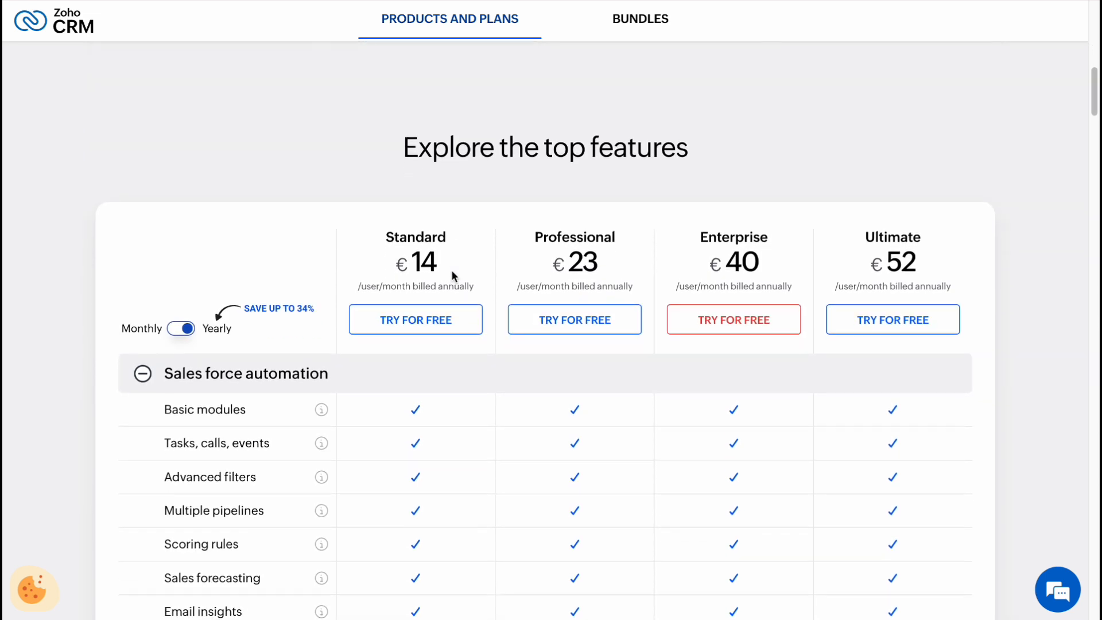
scroll(down, 3)
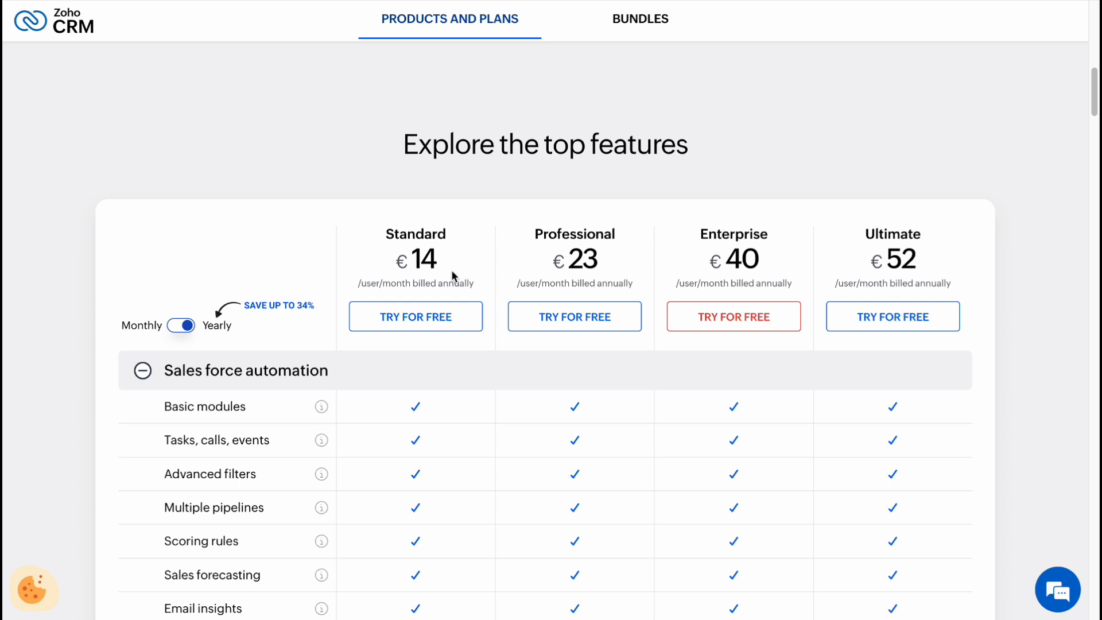
mouse_move(838, 229)
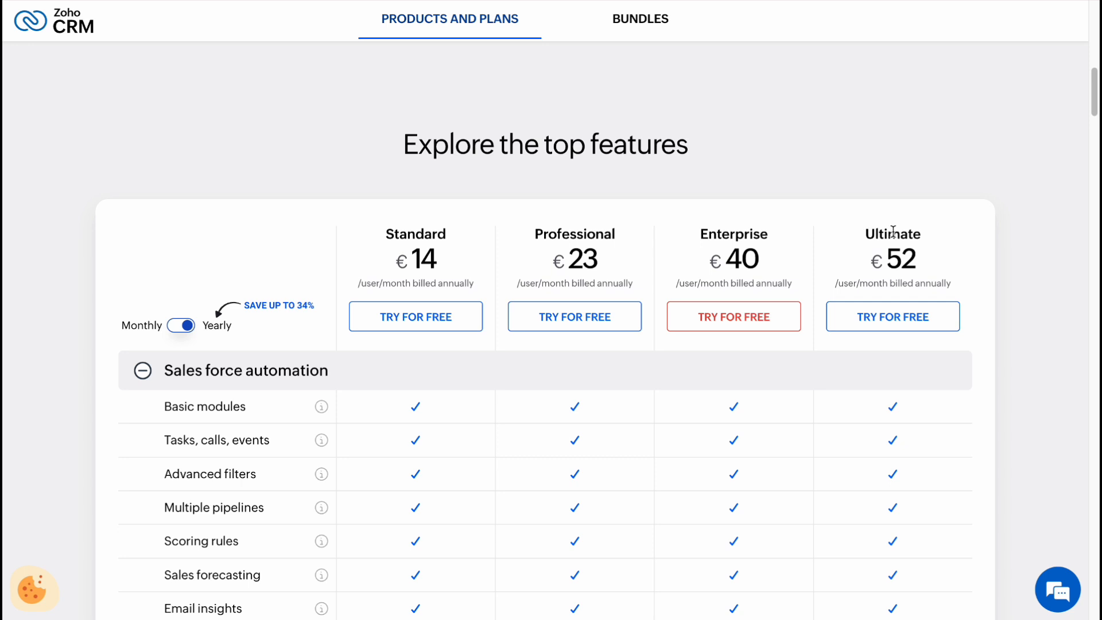
mouse_move(588, 238)
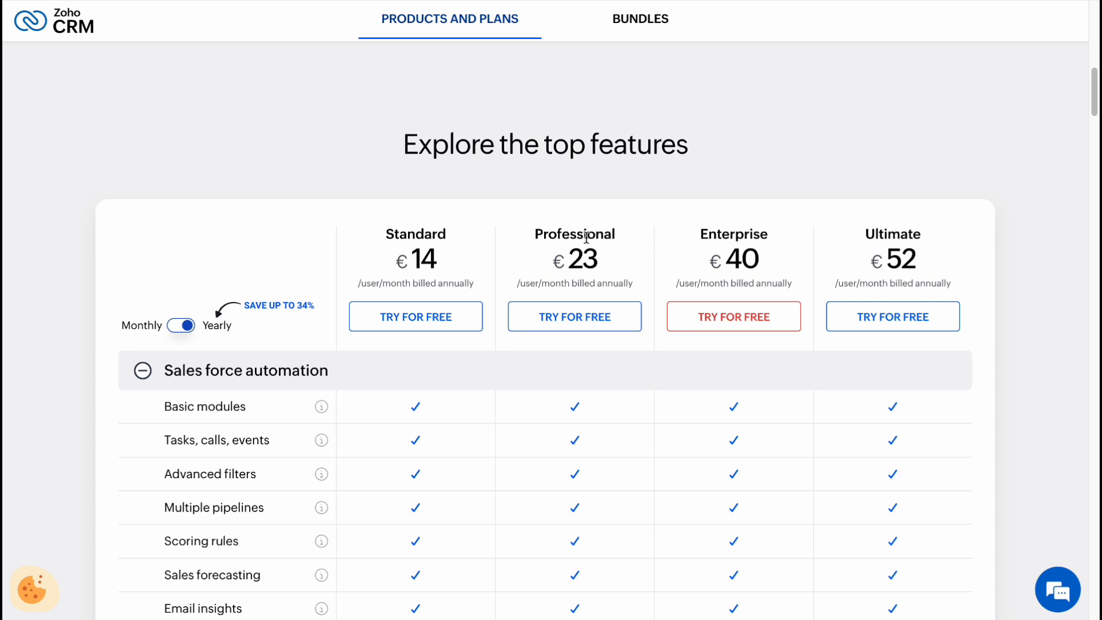
mouse_move(455, 243)
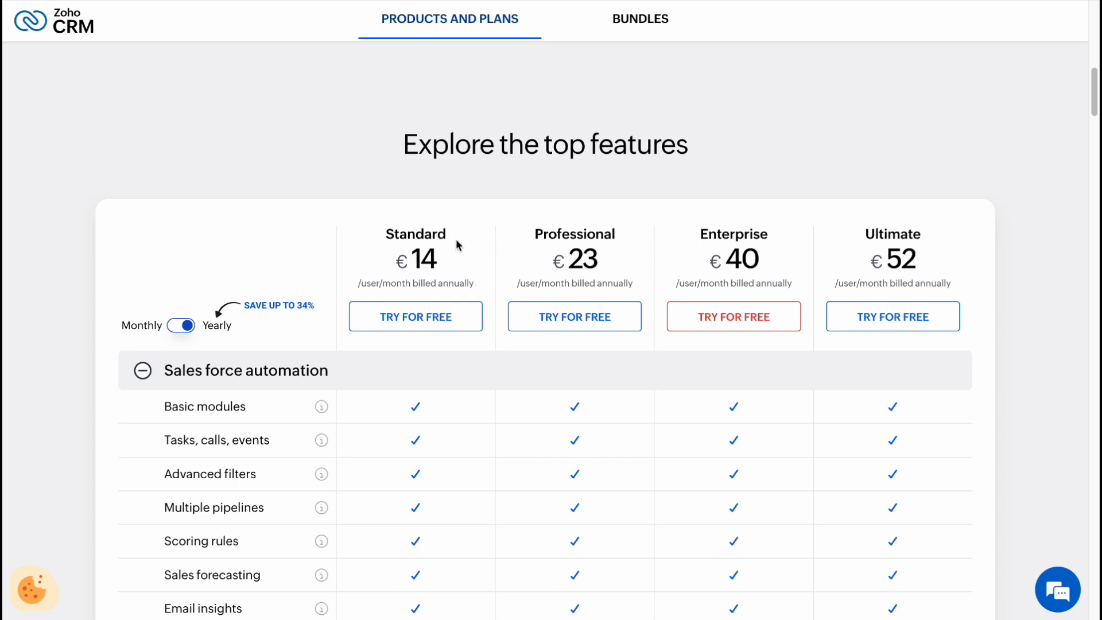
scroll(down, 3)
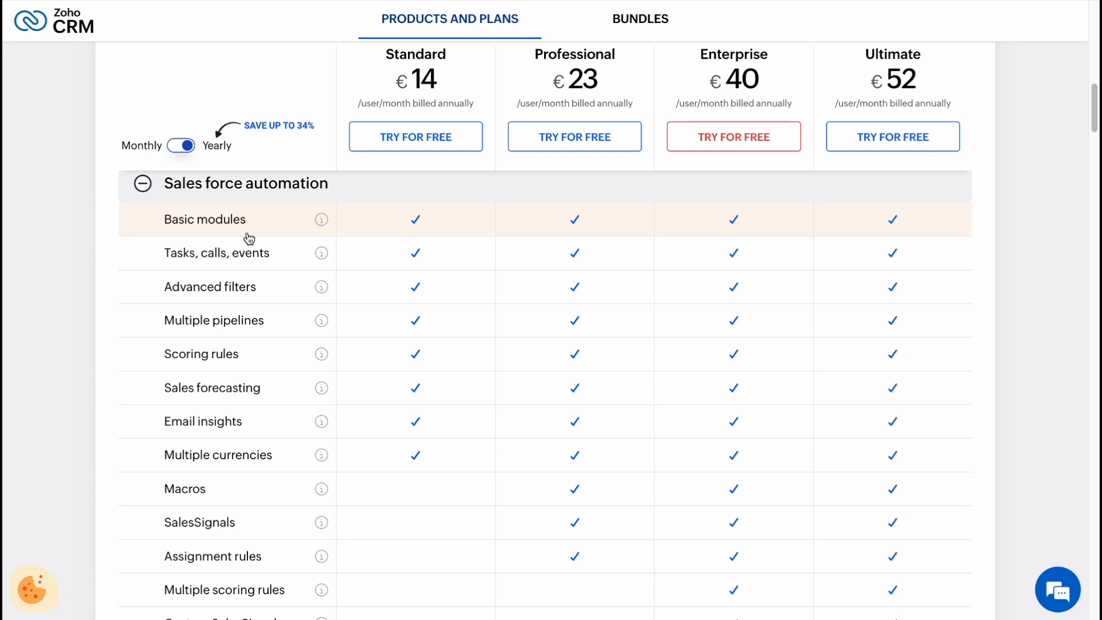
mouse_move(217, 252)
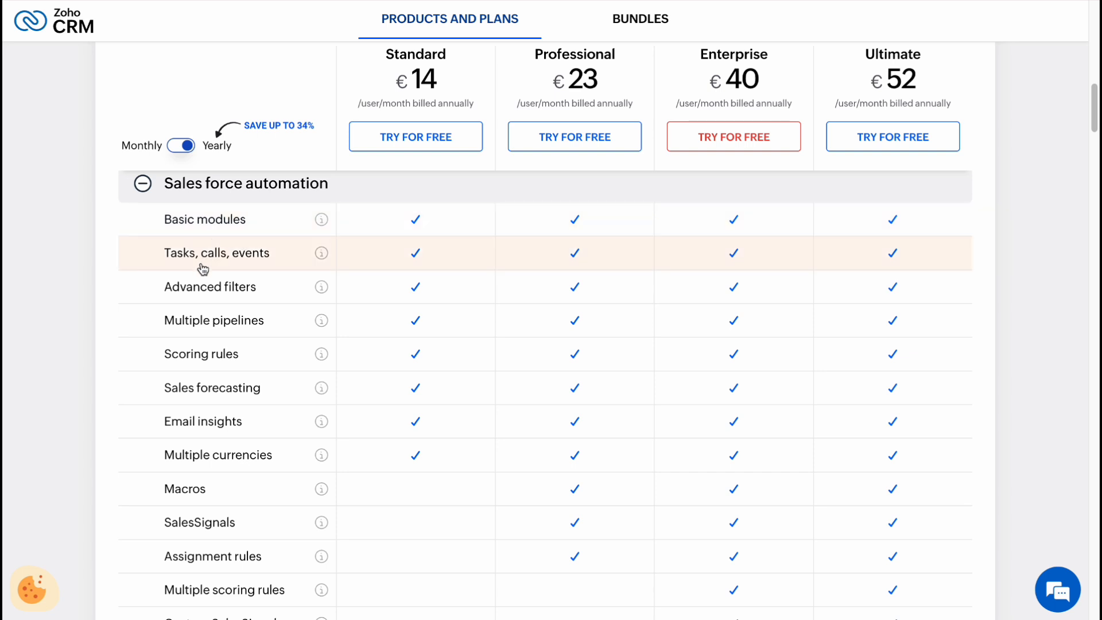
mouse_move(218, 295)
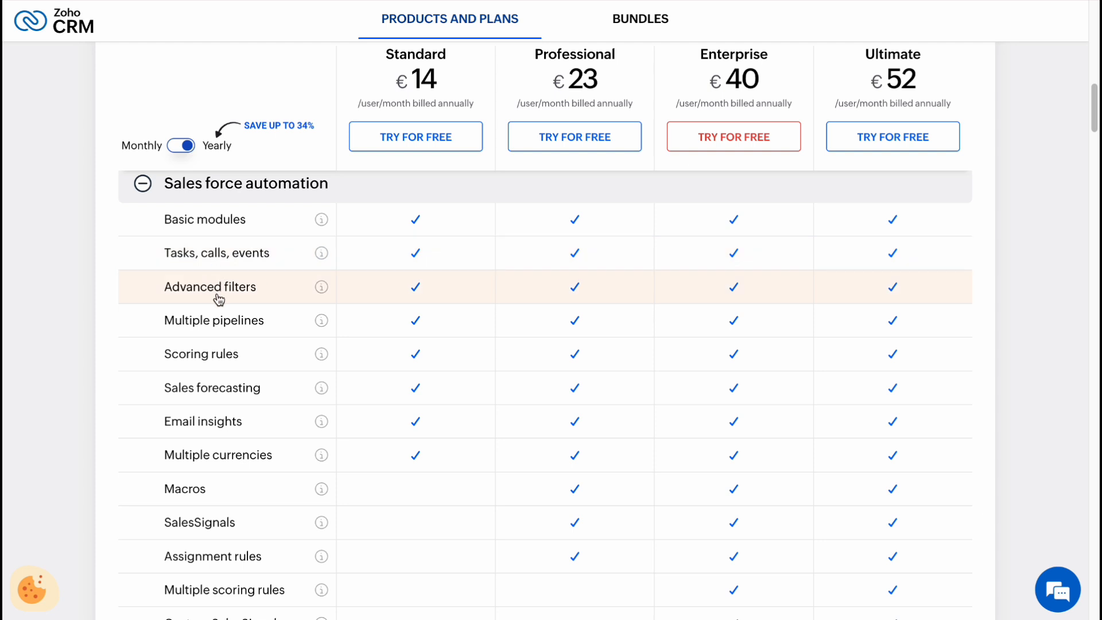
mouse_move(233, 334)
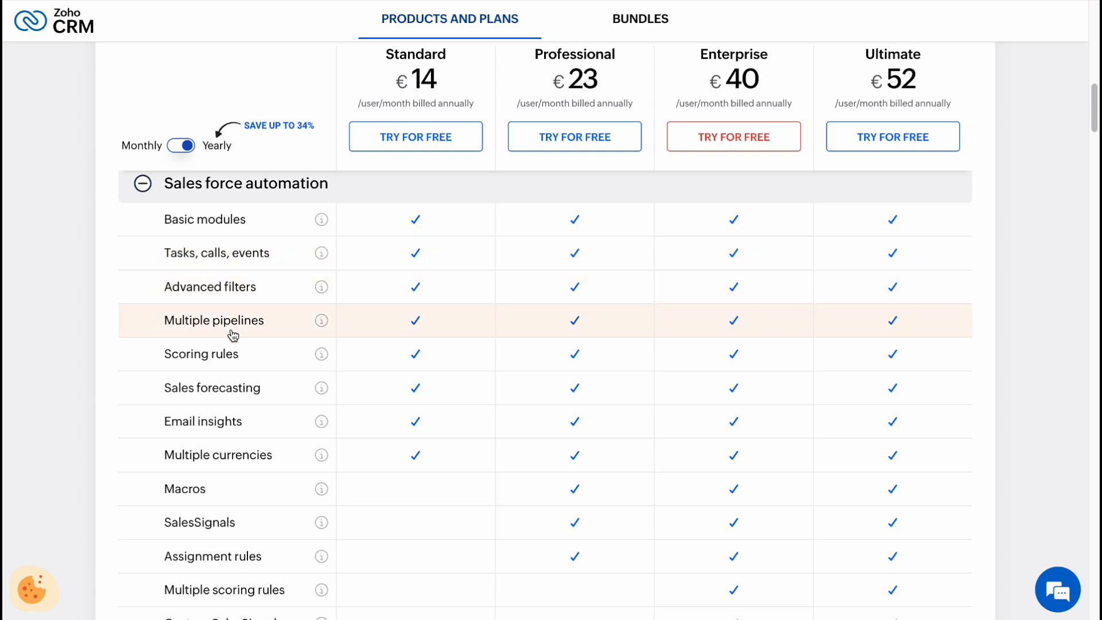
mouse_move(232, 387)
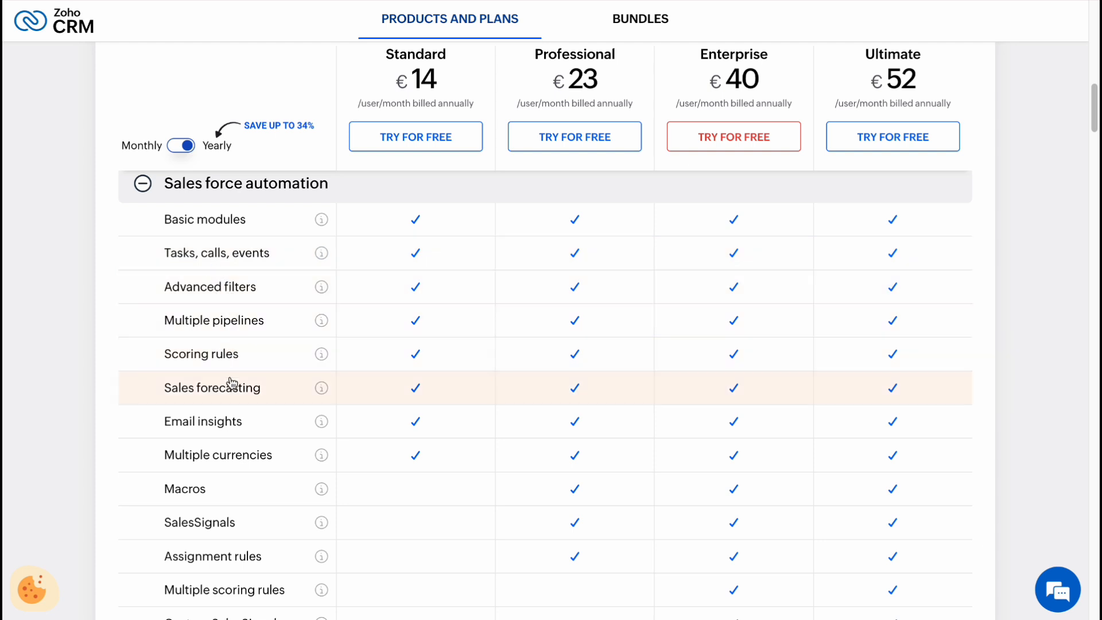
mouse_move(239, 441)
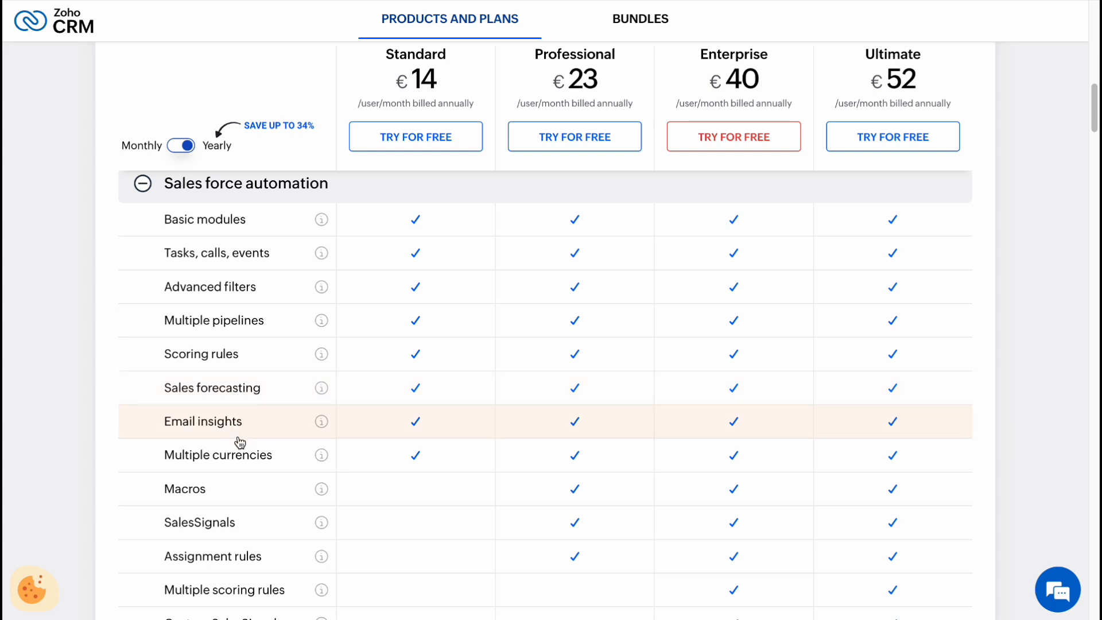
mouse_move(259, 471)
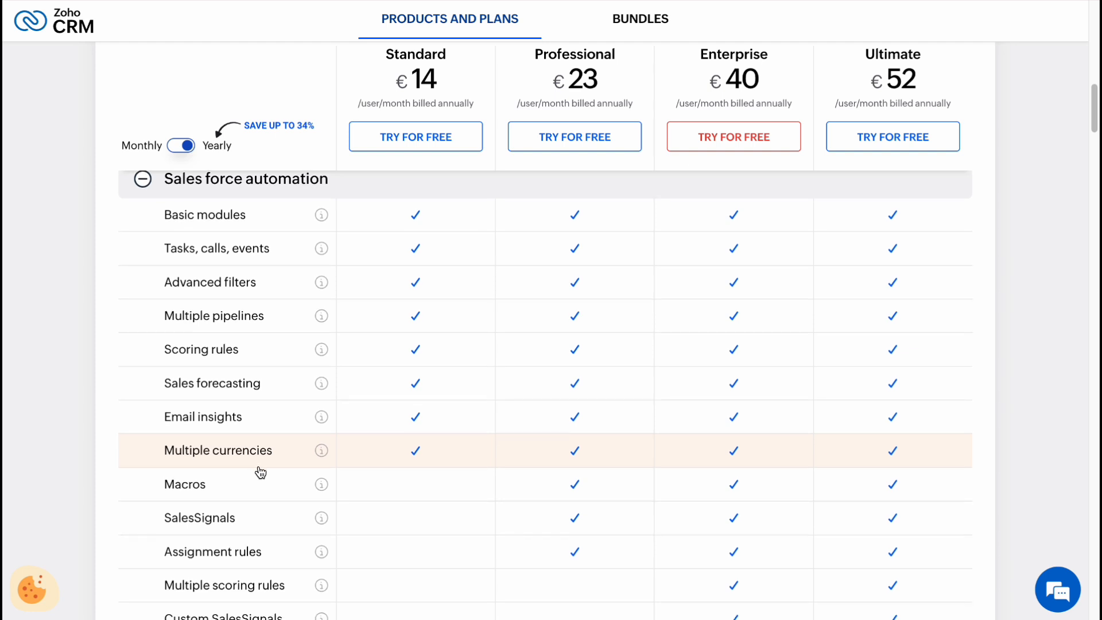
scroll(down, 3)
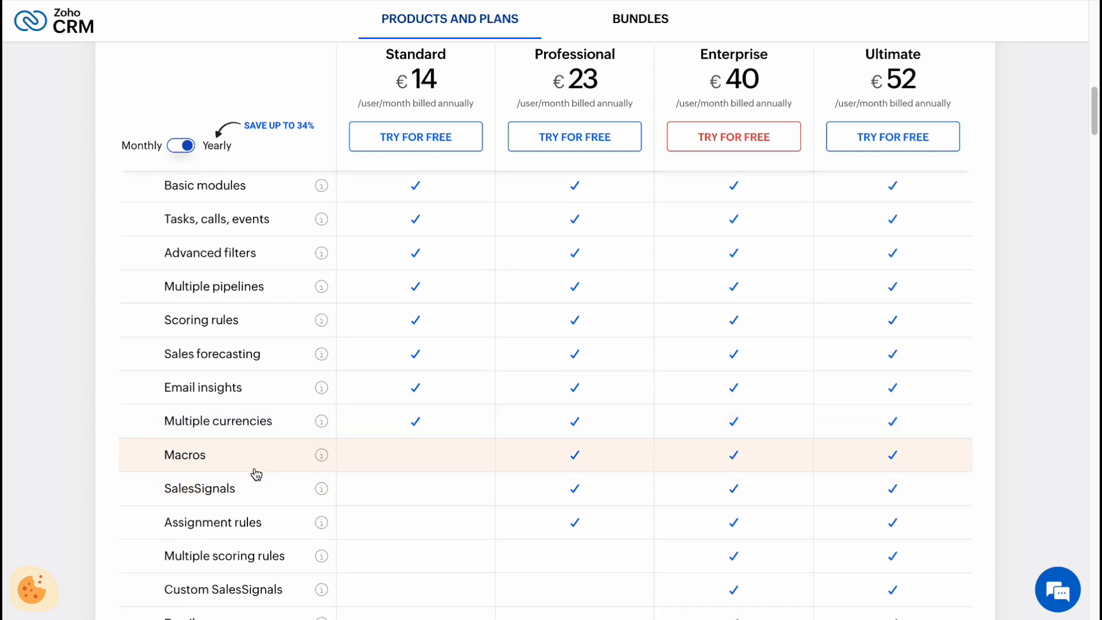
mouse_move(256, 522)
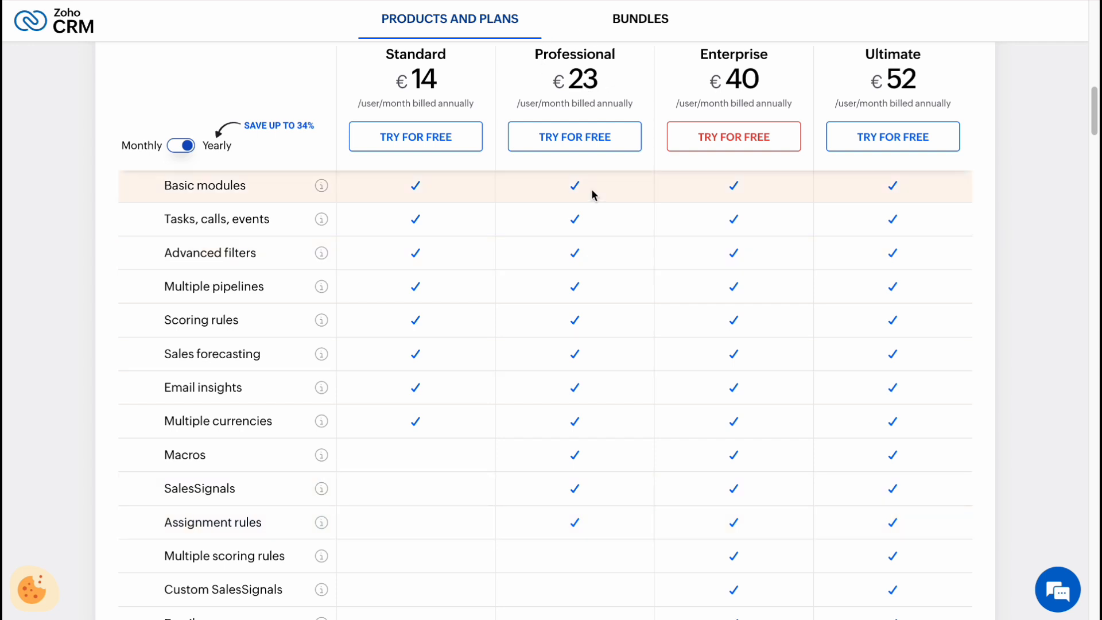
scroll(down, 3)
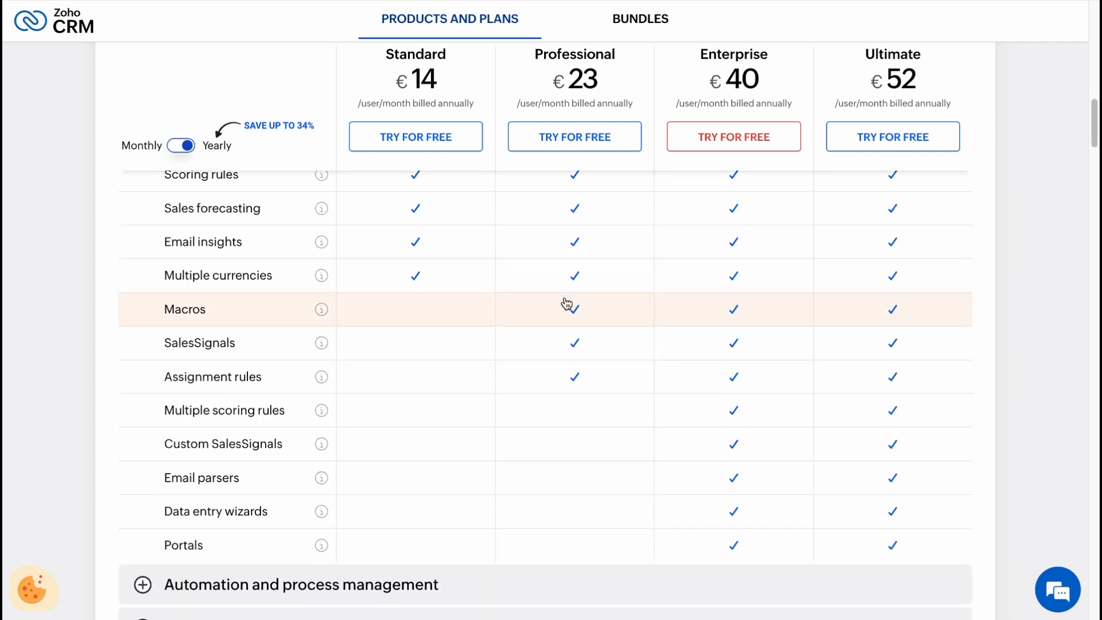
scroll(down, 3)
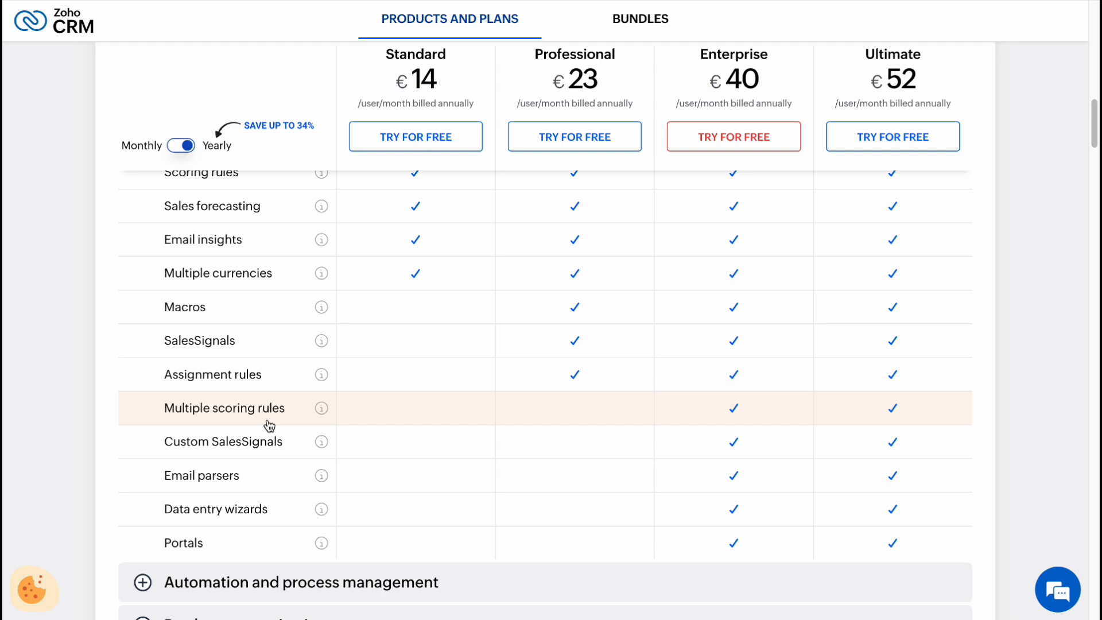
scroll(down, 3)
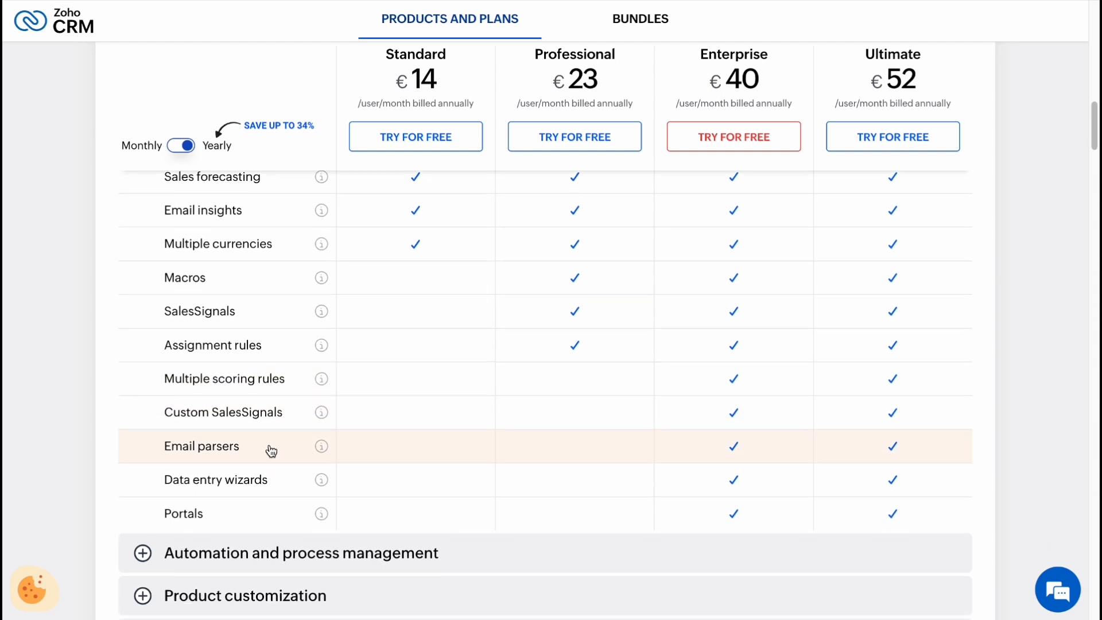
mouse_move(265, 518)
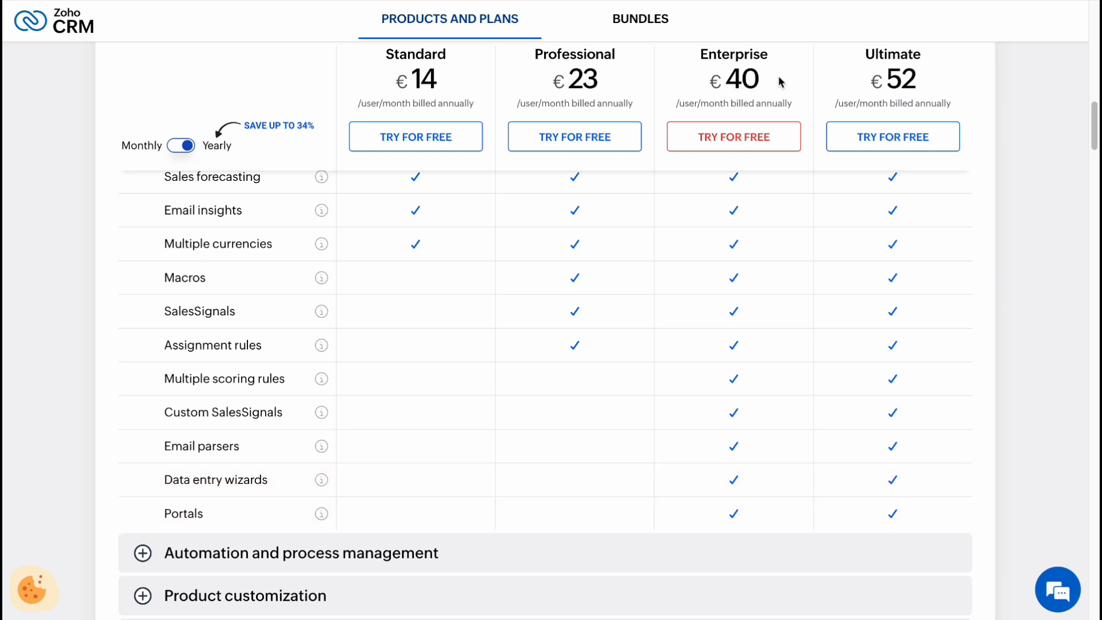
mouse_move(655, 264)
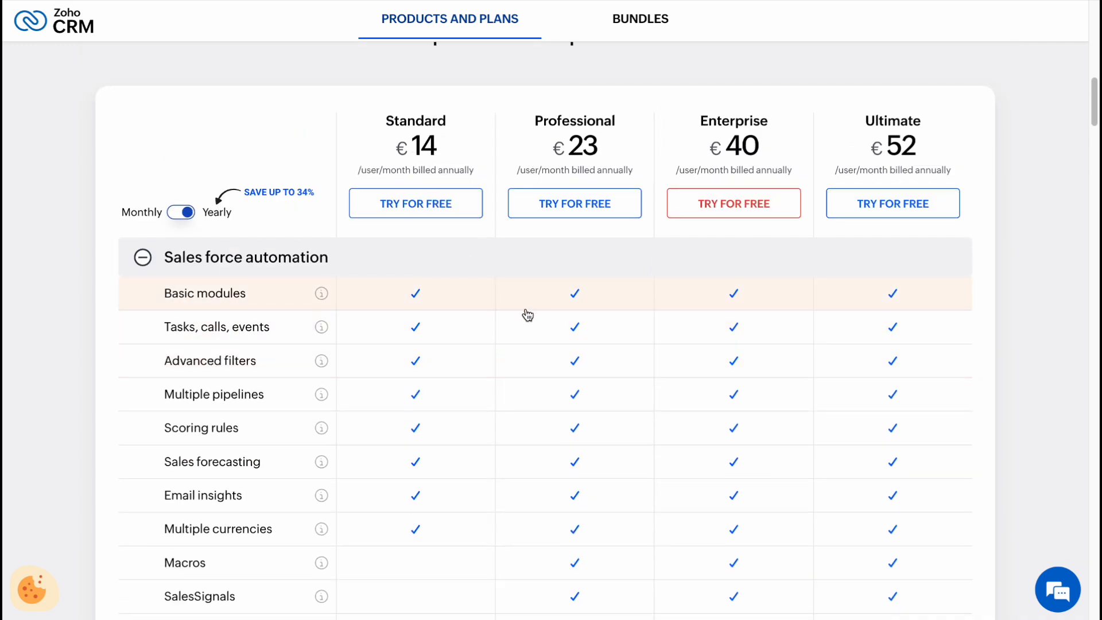
scroll(down, 3)
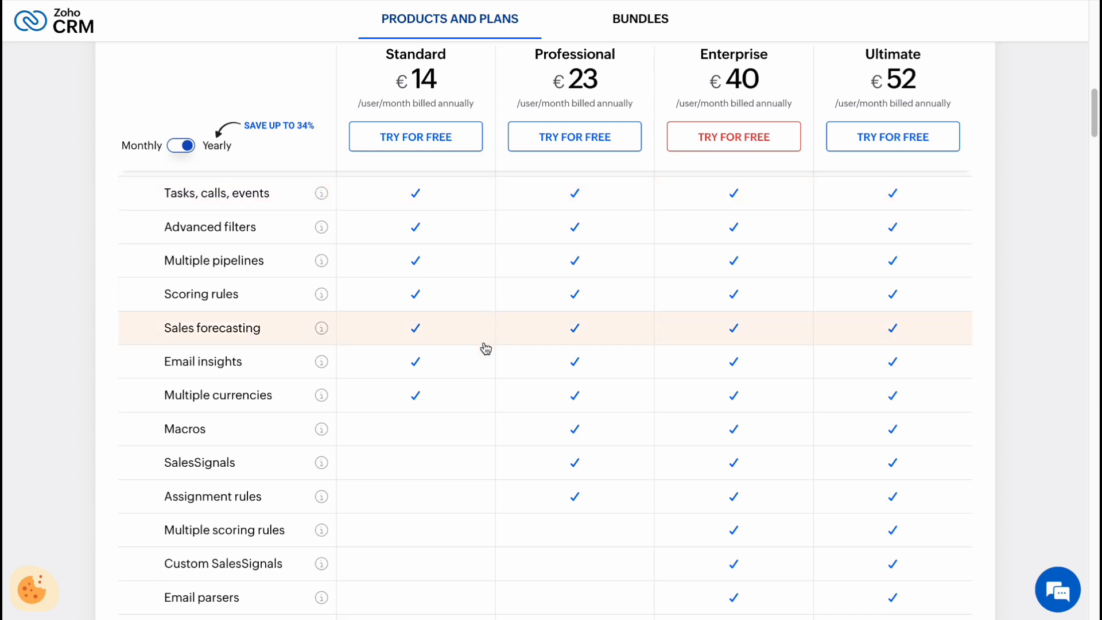
scroll(down, 3)
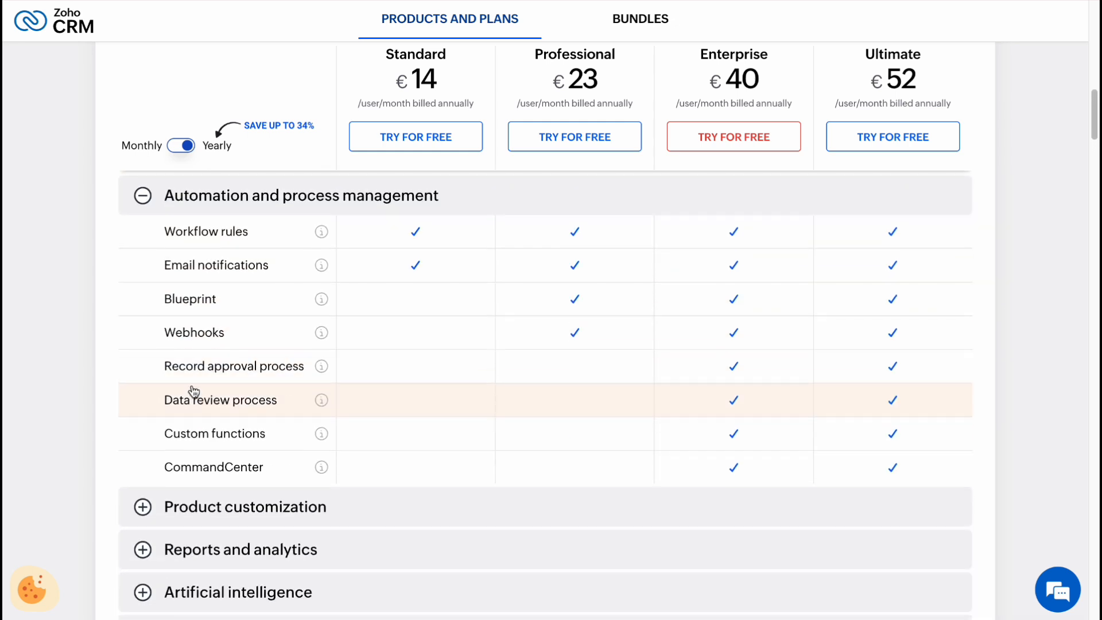
mouse_move(180, 275)
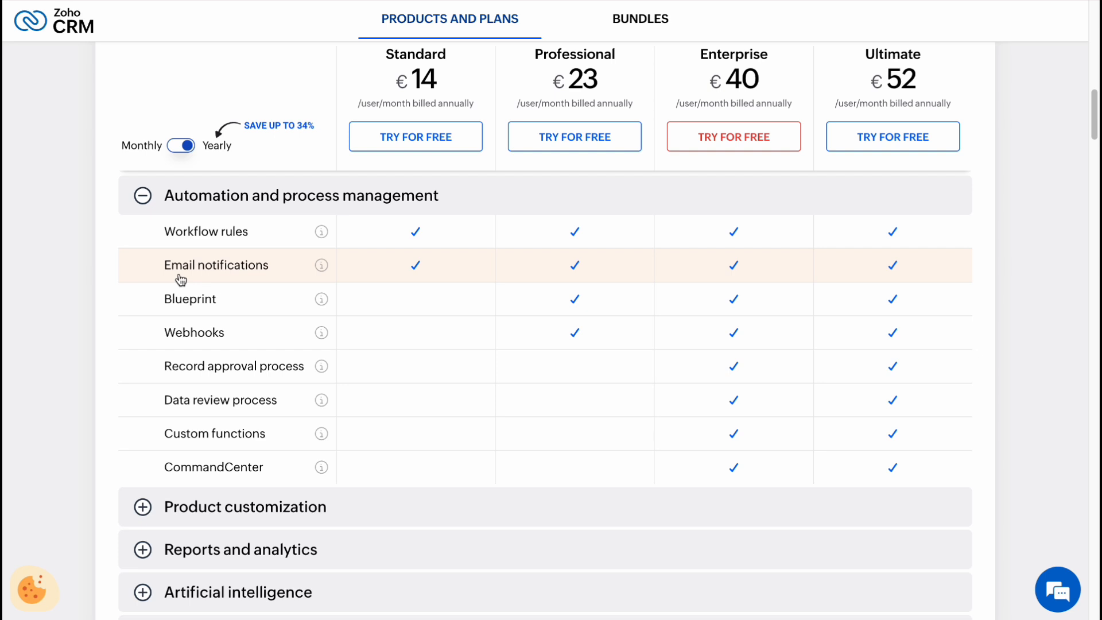
mouse_move(251, 280)
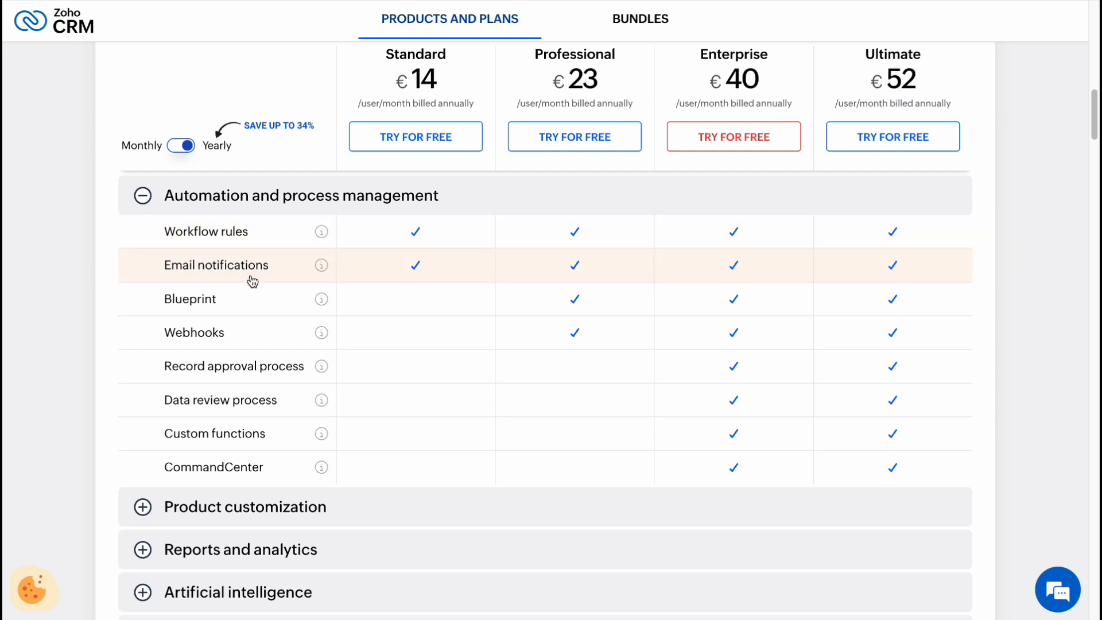
mouse_move(718, 222)
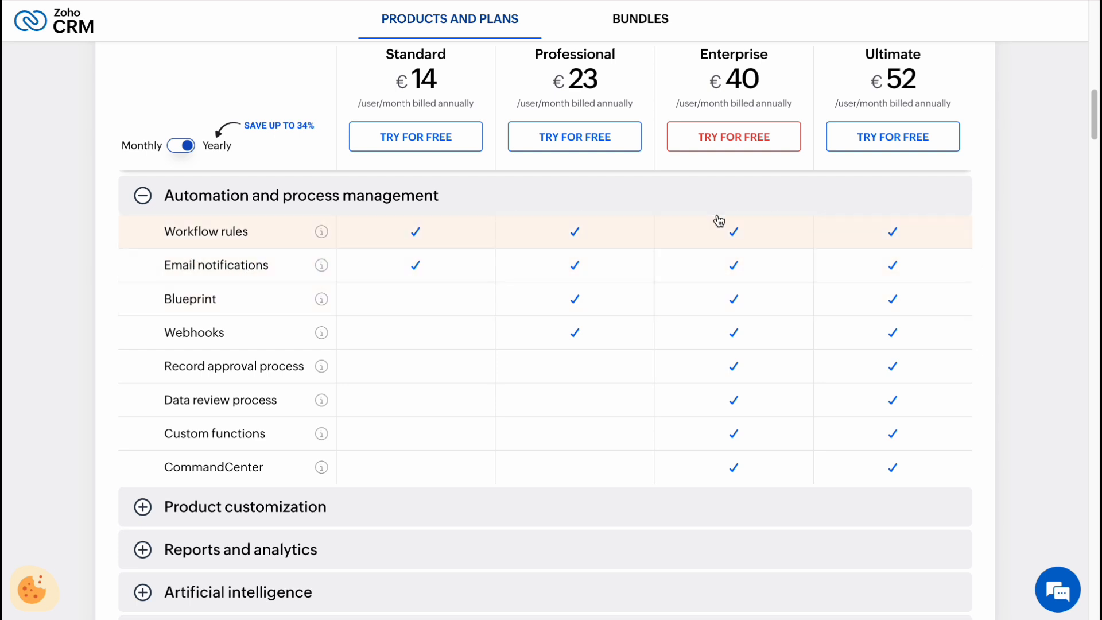
mouse_move(262, 331)
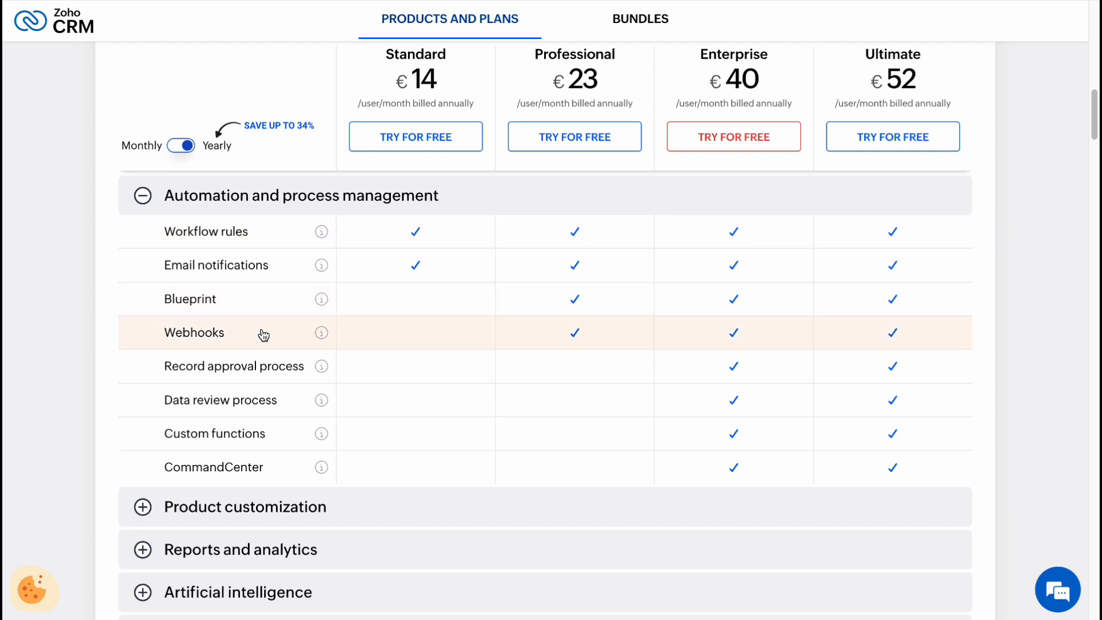
mouse_move(263, 354)
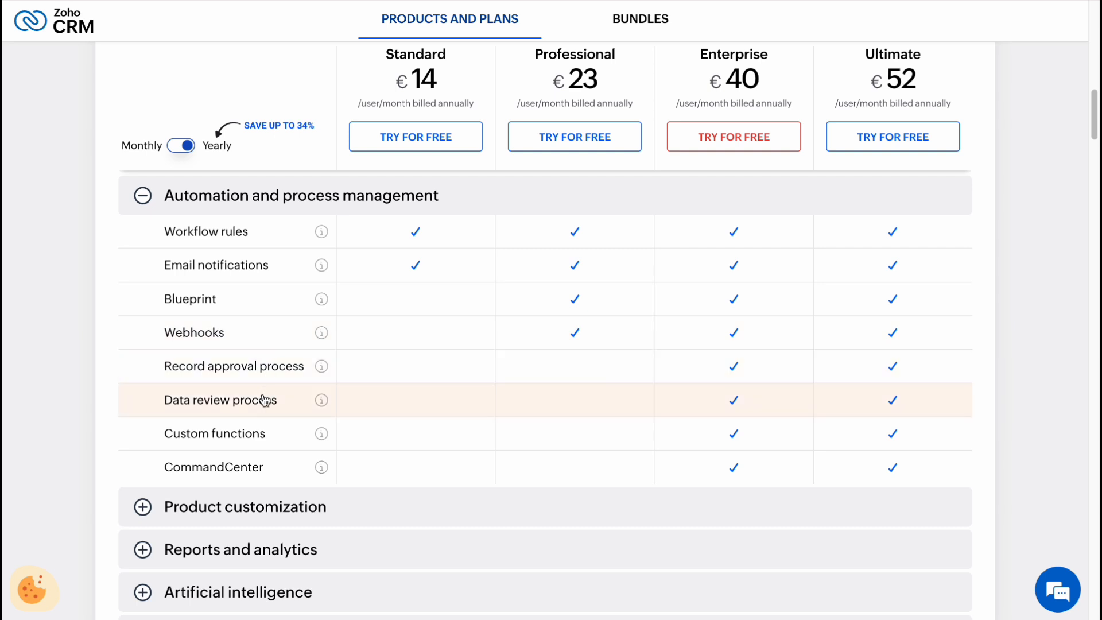
mouse_move(266, 441)
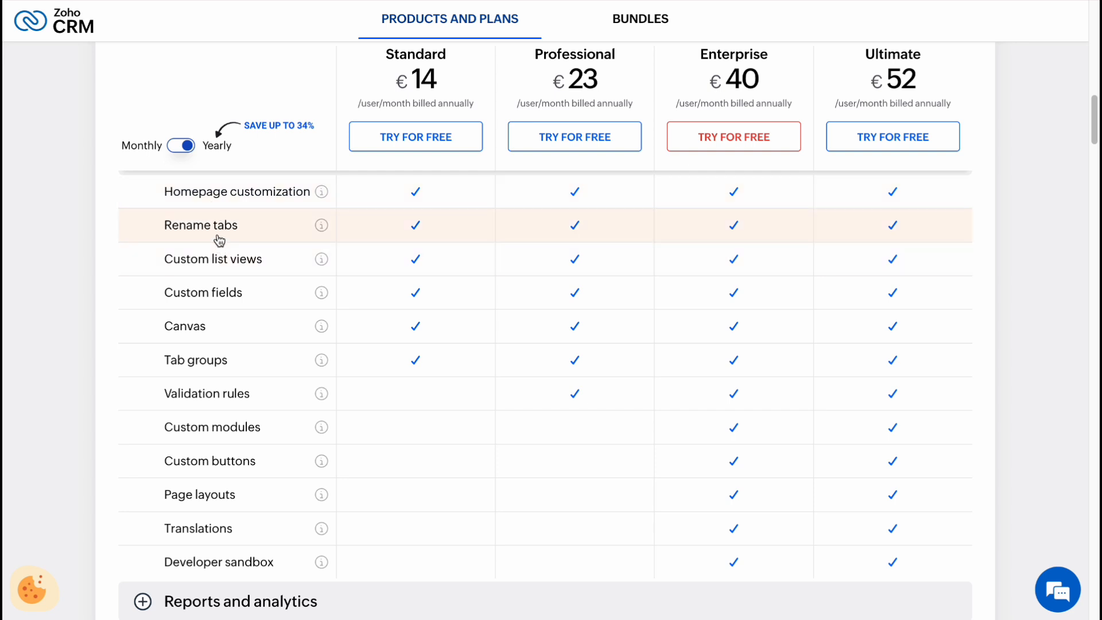
mouse_move(218, 293)
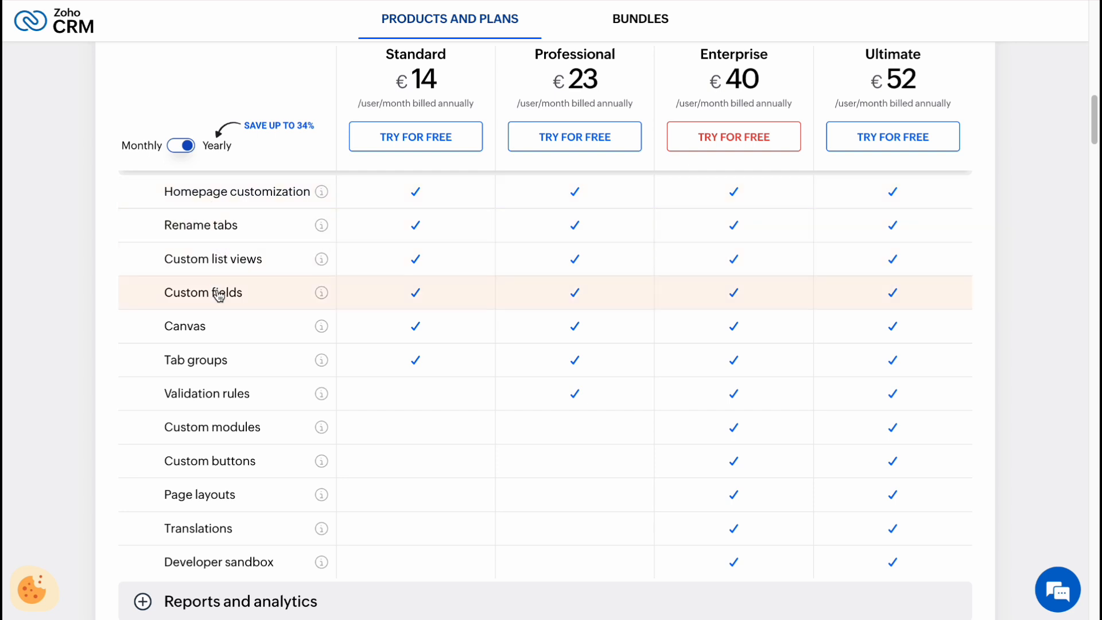
mouse_move(232, 385)
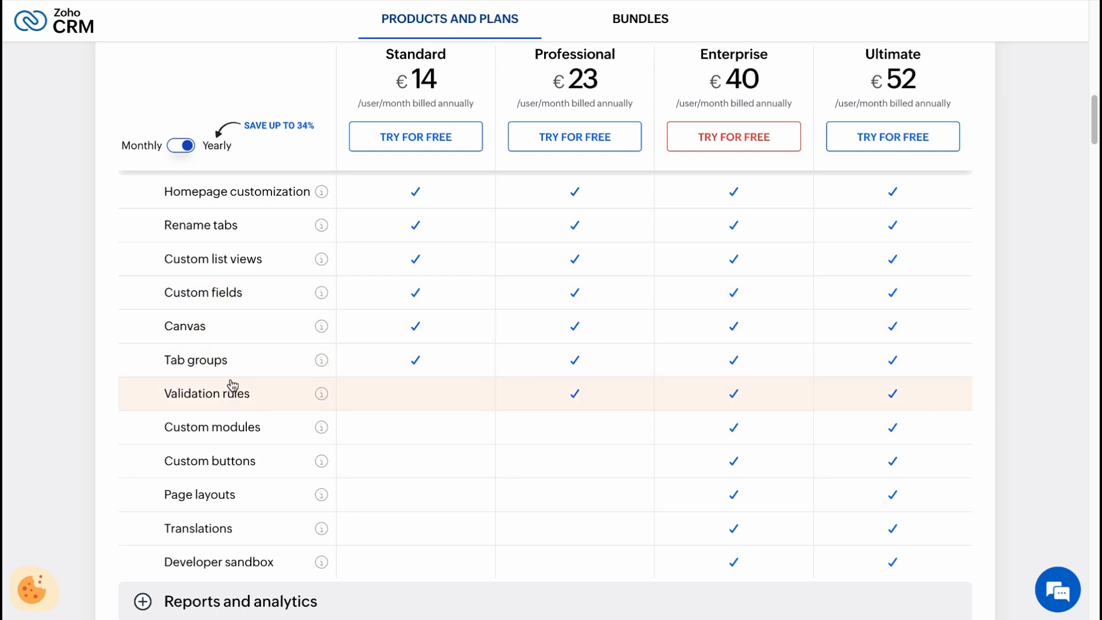
Expand the Reports and analytics category in the plan comparison table
scroll(down, 3)
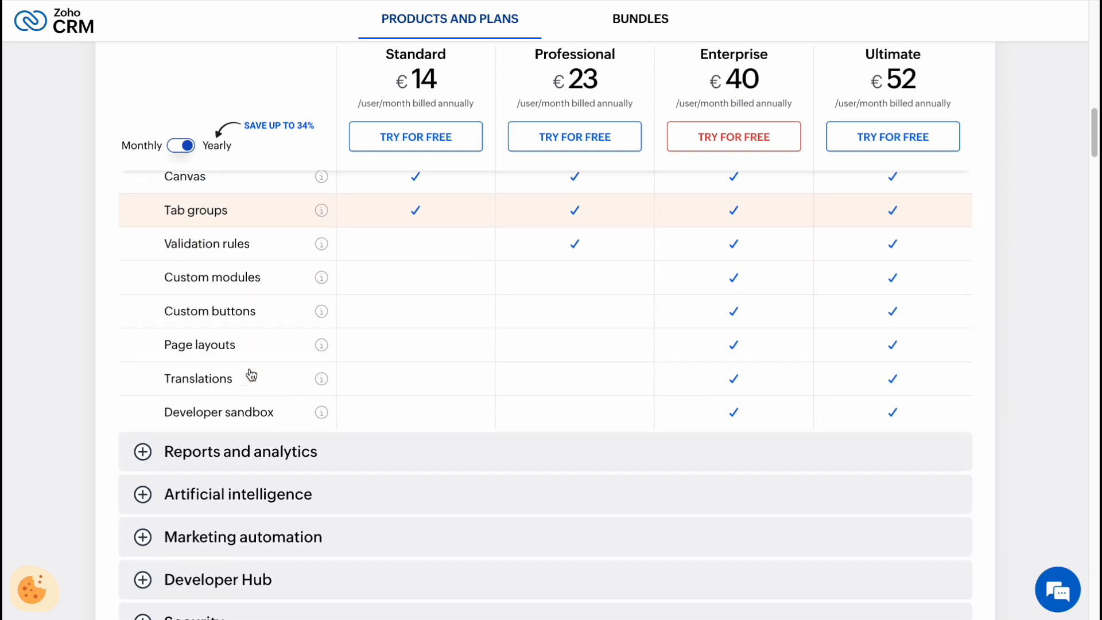
click(240, 451)
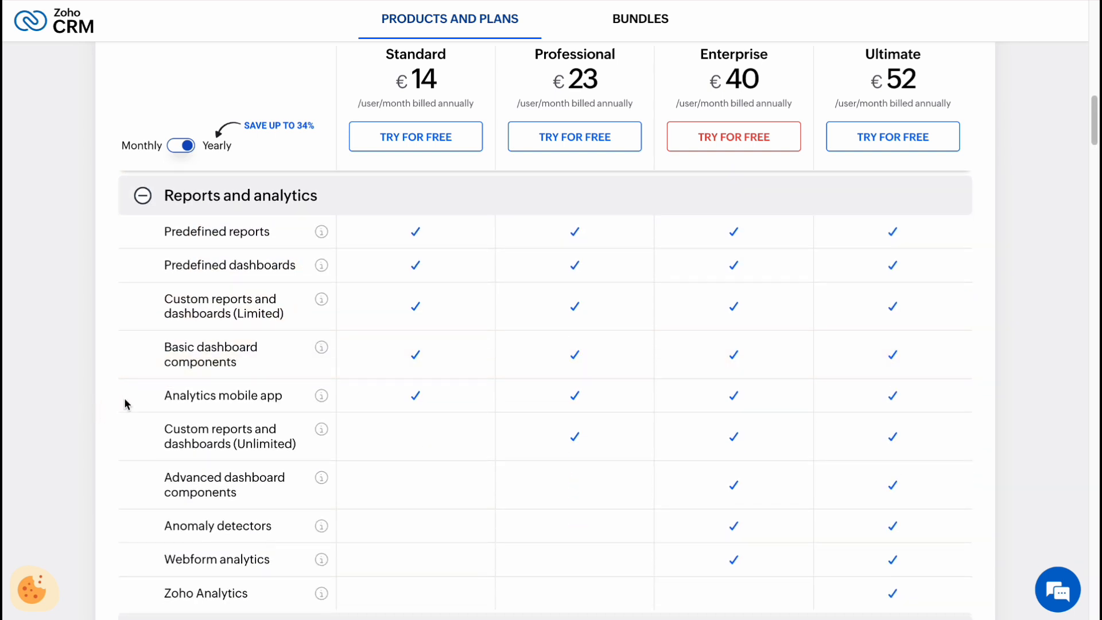
mouse_move(209, 255)
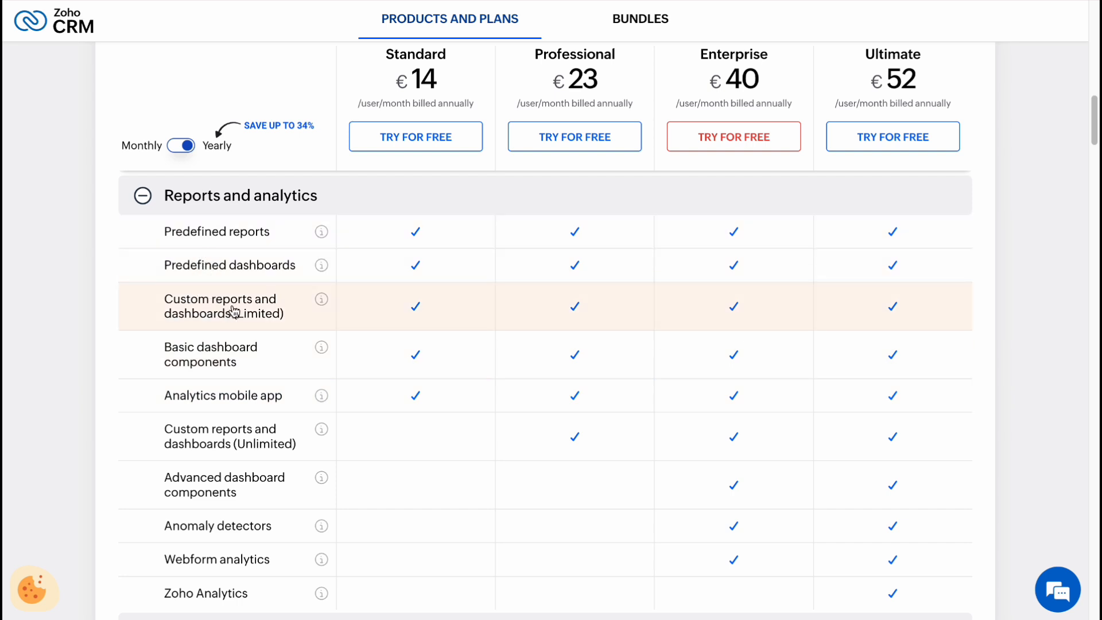
mouse_move(278, 404)
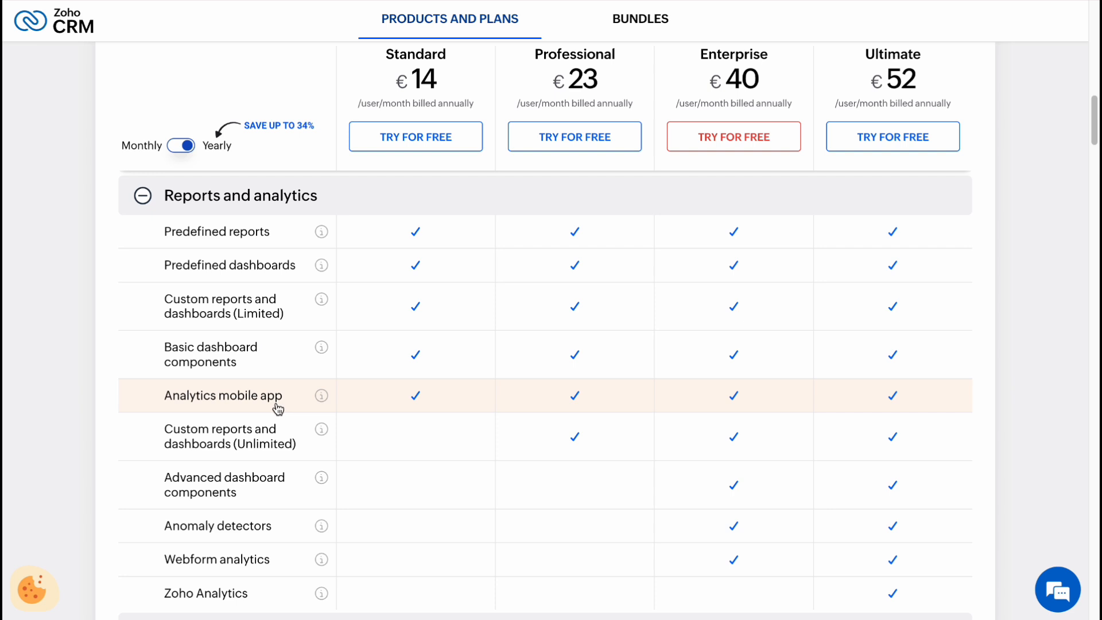
scroll(down, 3)
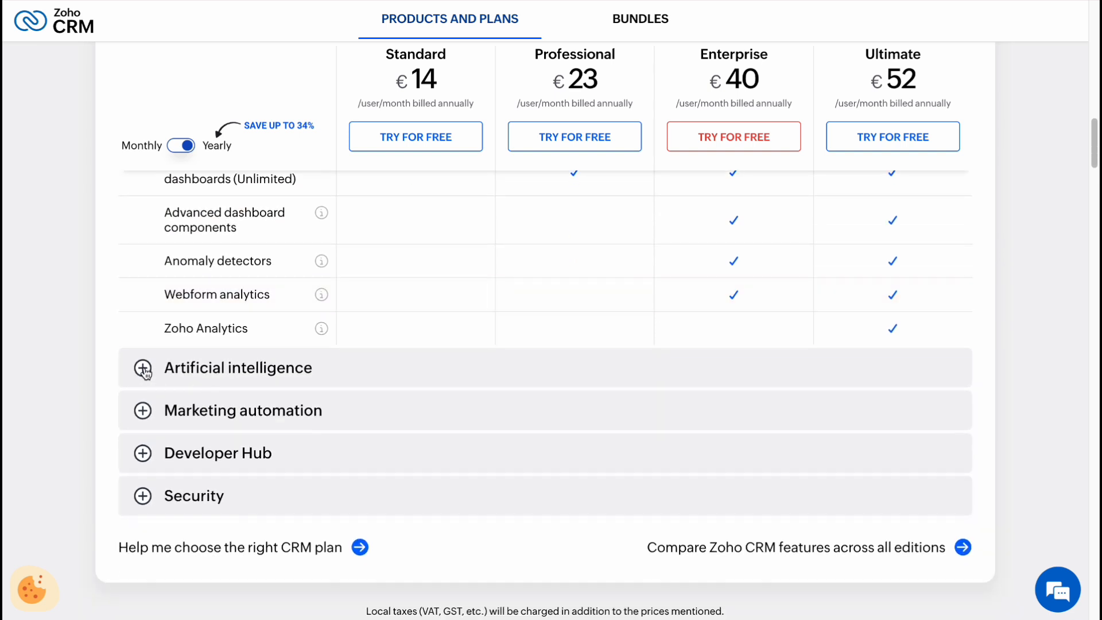
Expand the Artificial intelligence category and review its rows across the four plans
click(141, 367)
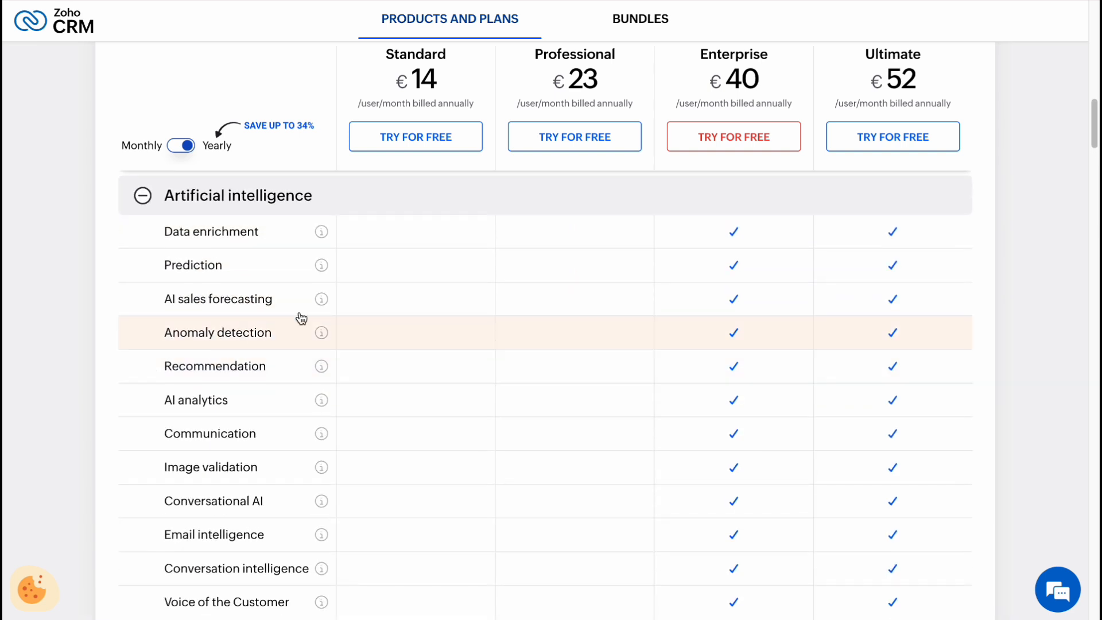
mouse_move(699, 59)
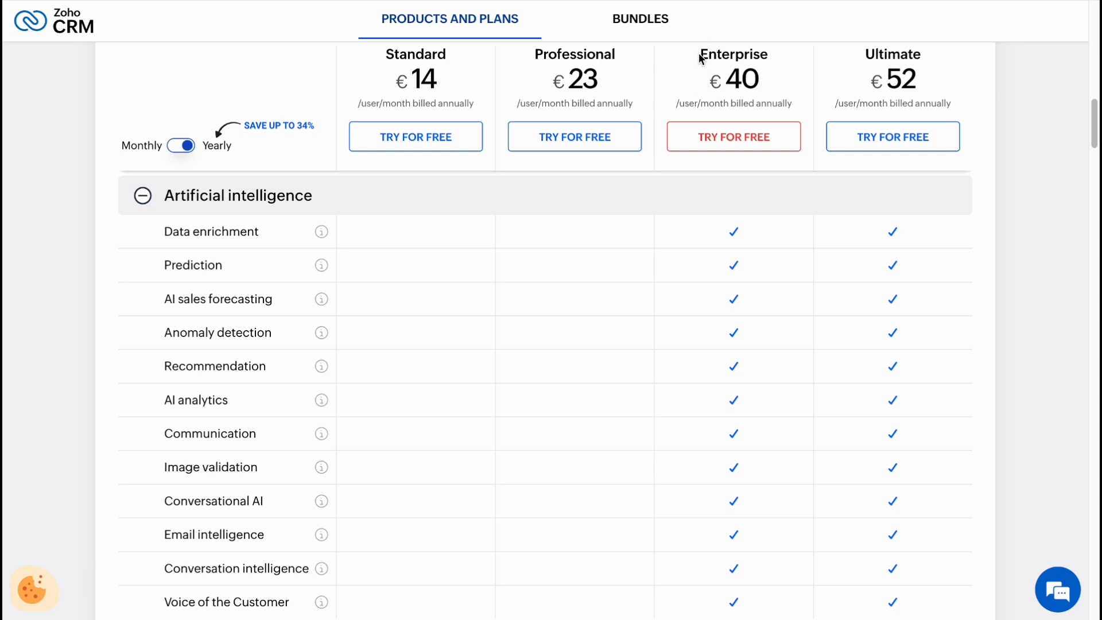
scroll(down, 3)
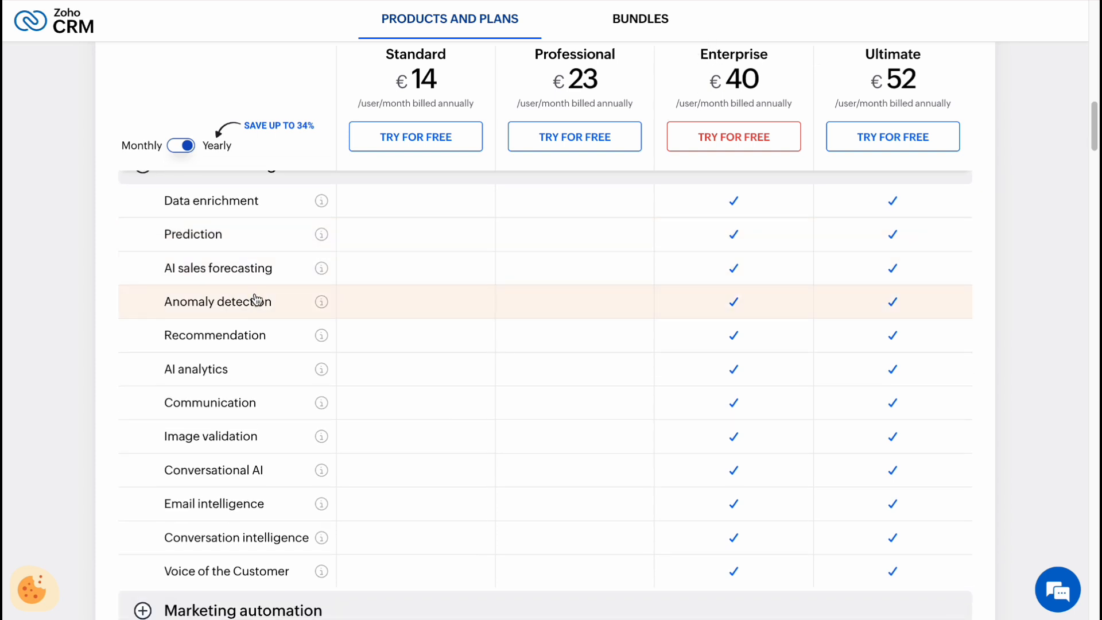
scroll(down, 3)
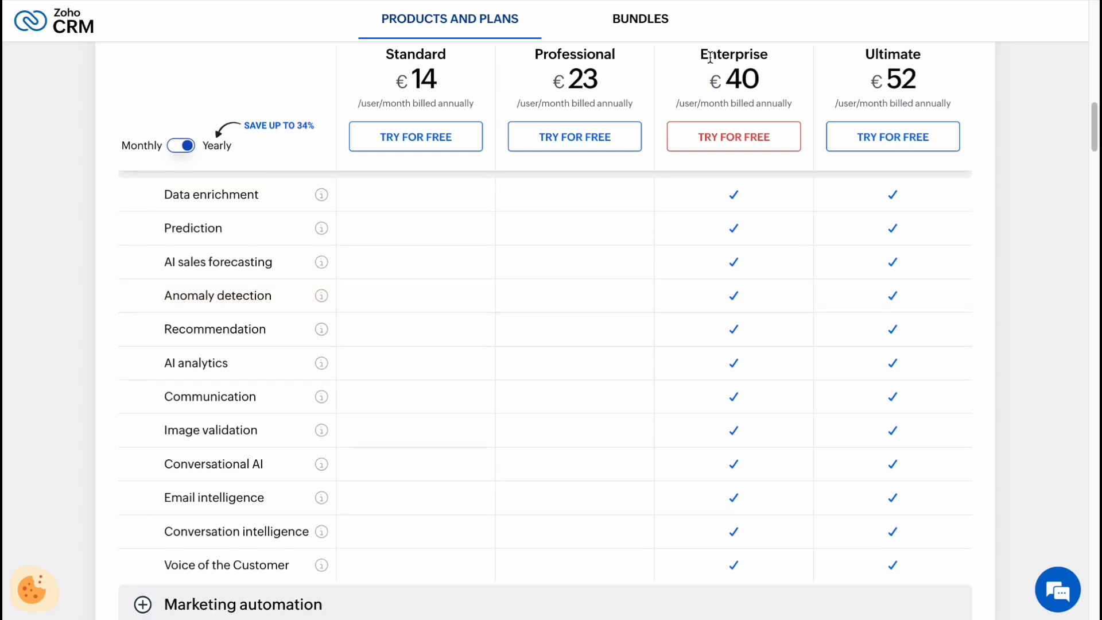
scroll(down, 3)
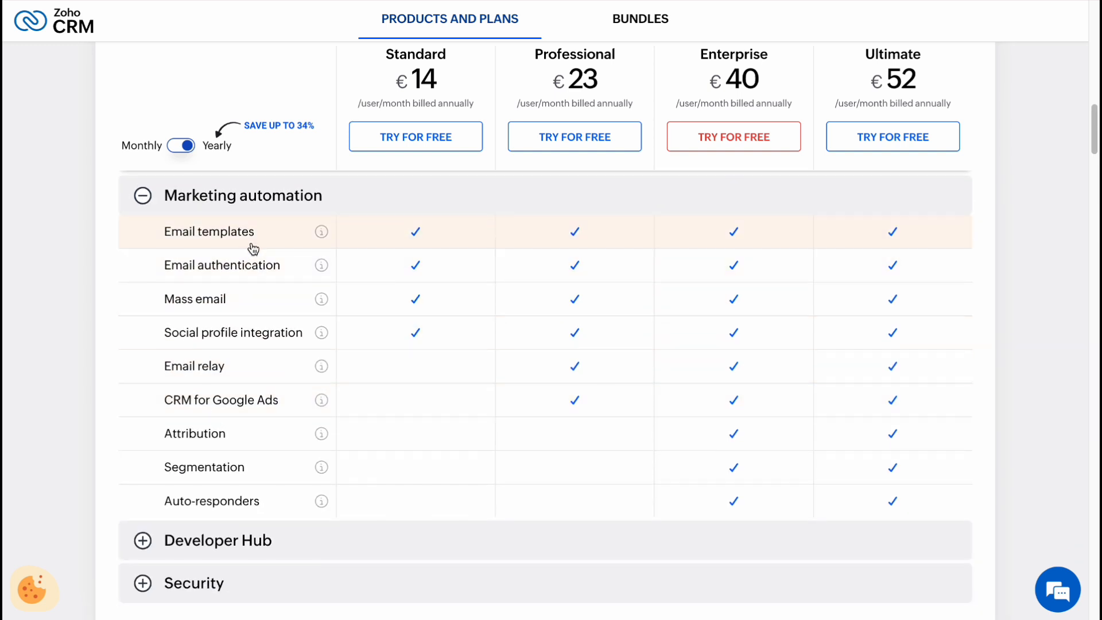
mouse_move(233, 311)
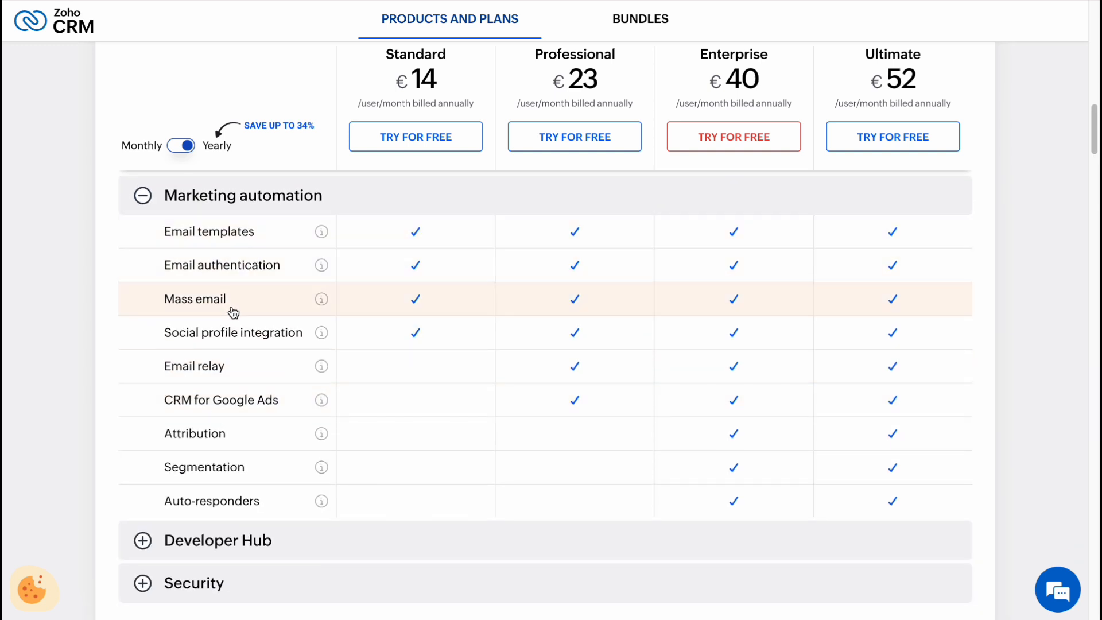
mouse_move(242, 344)
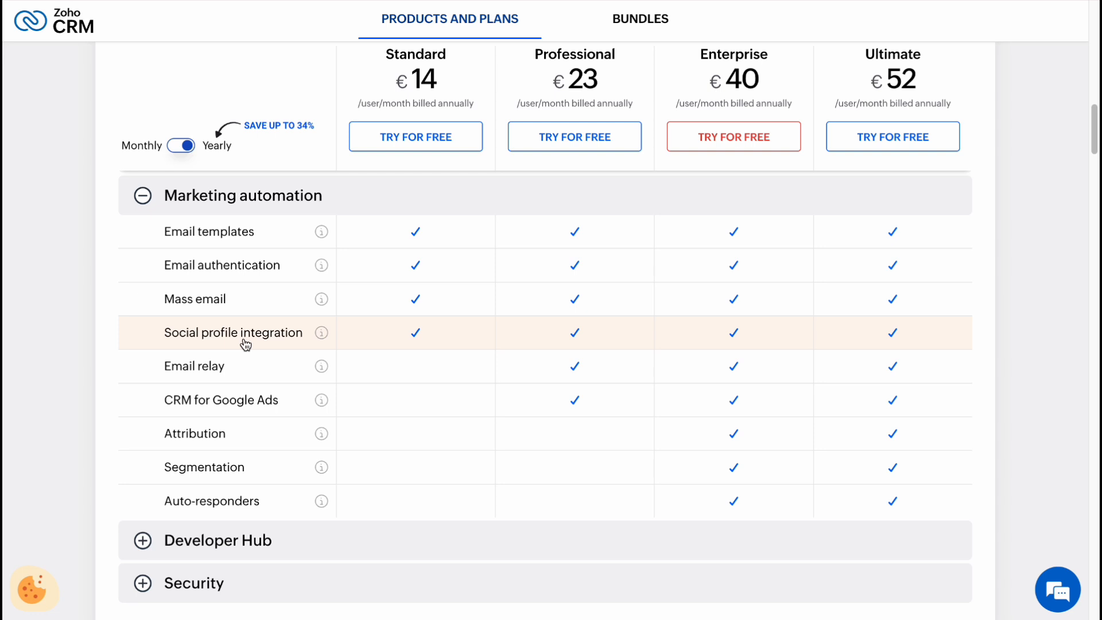
mouse_move(947, 359)
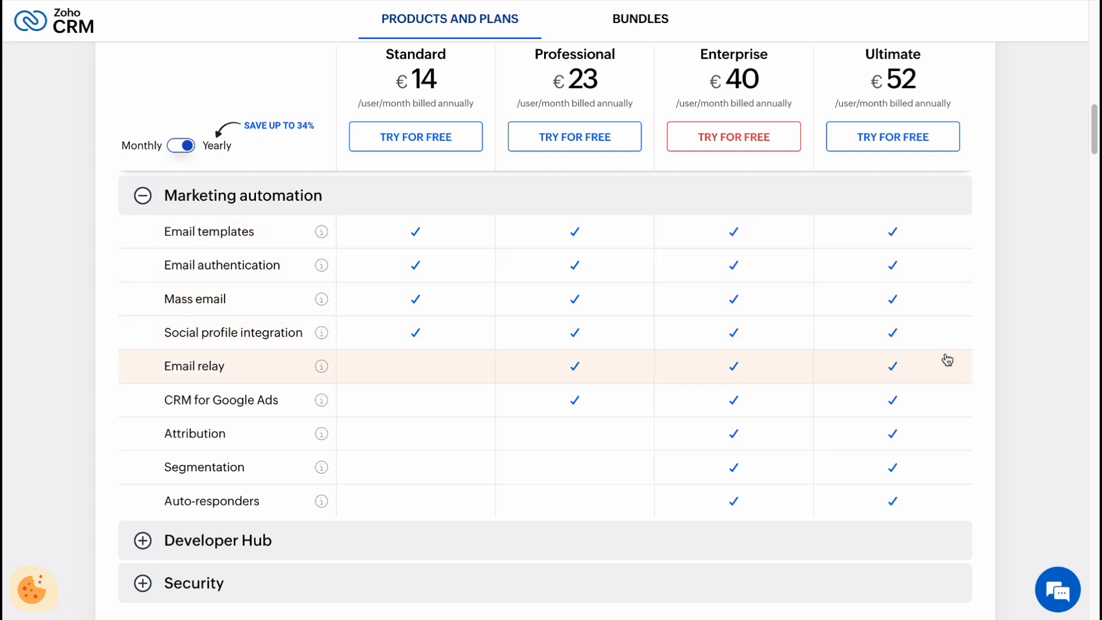
mouse_move(588, 396)
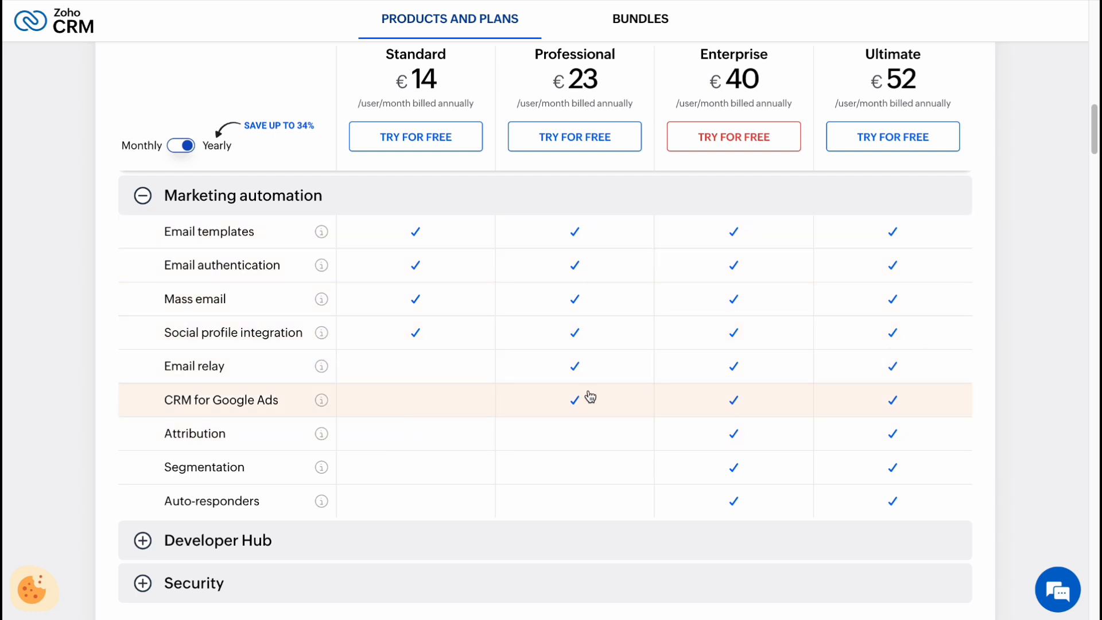
mouse_move(703, 416)
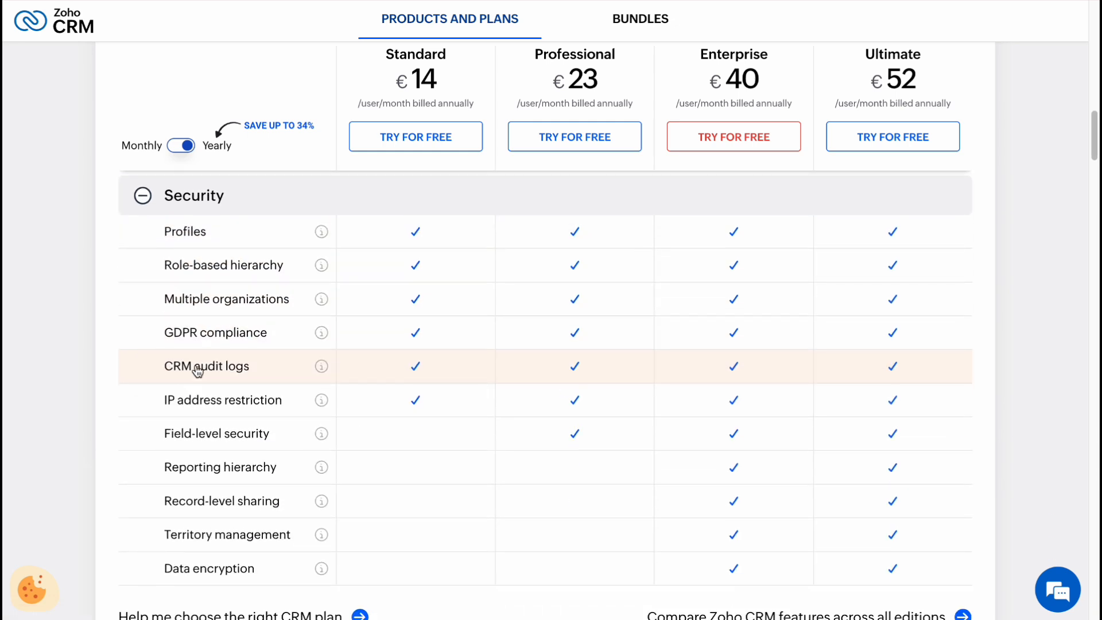
mouse_move(578, 381)
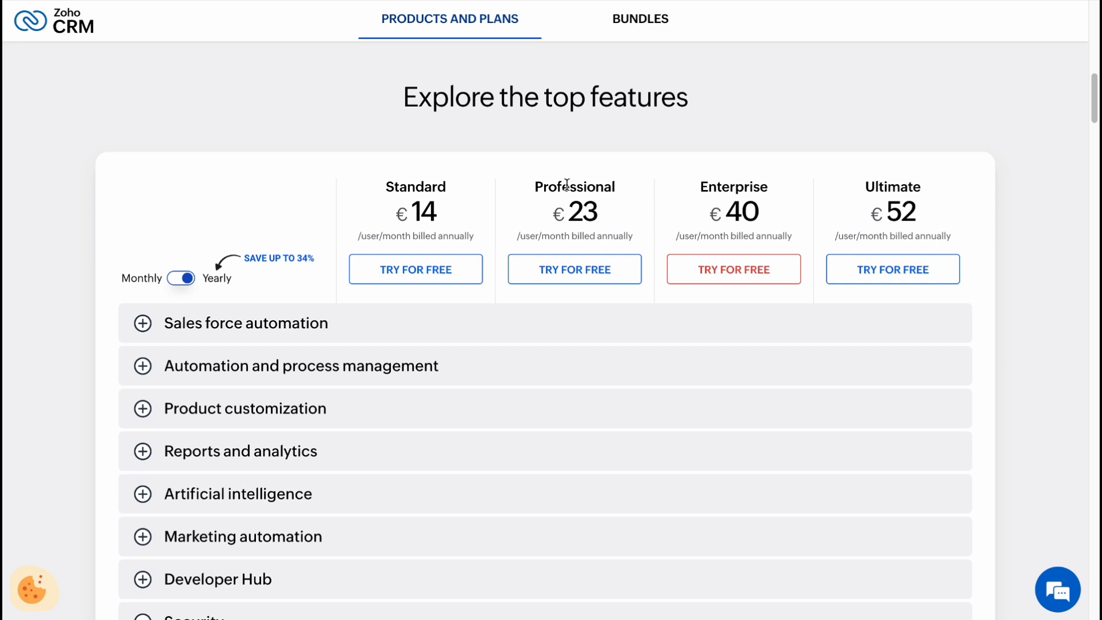
mouse_move(718, 96)
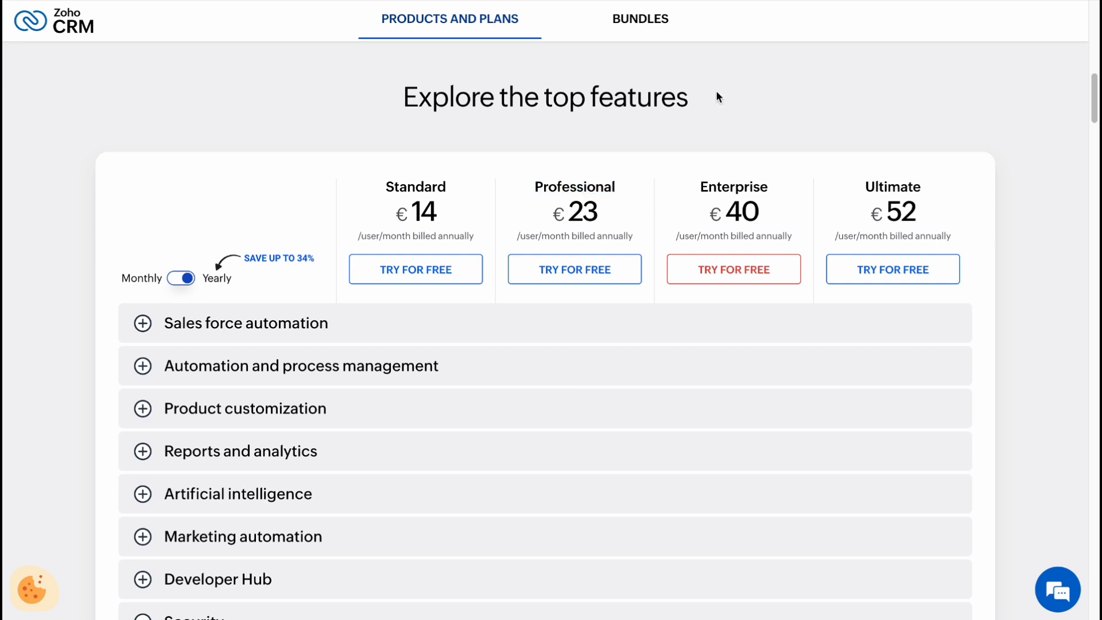
mouse_move(418, 186)
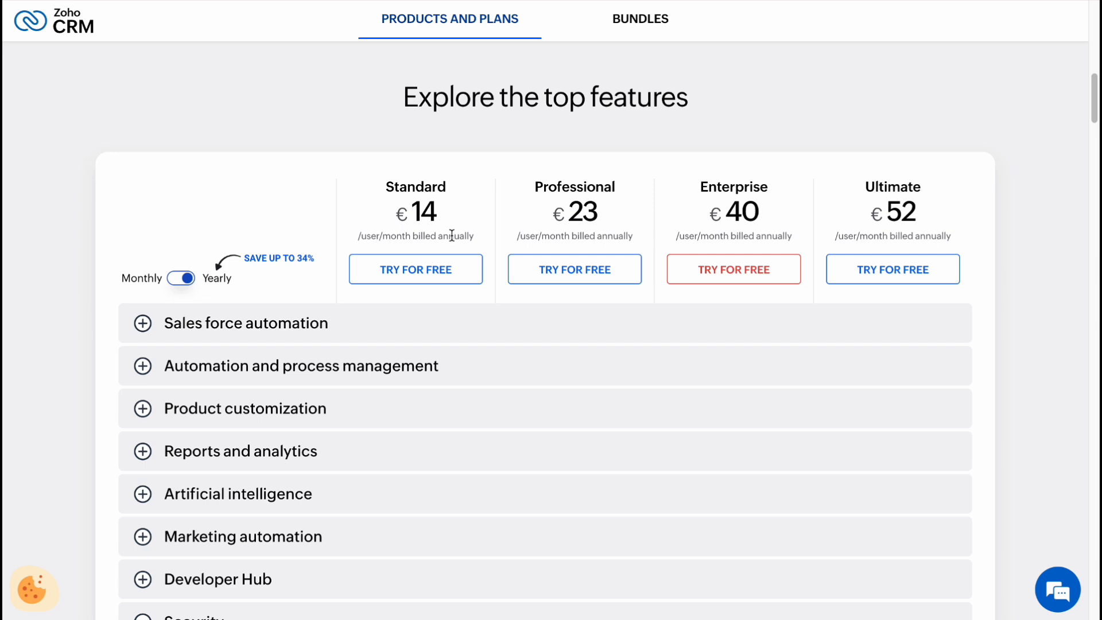
mouse_move(415, 268)
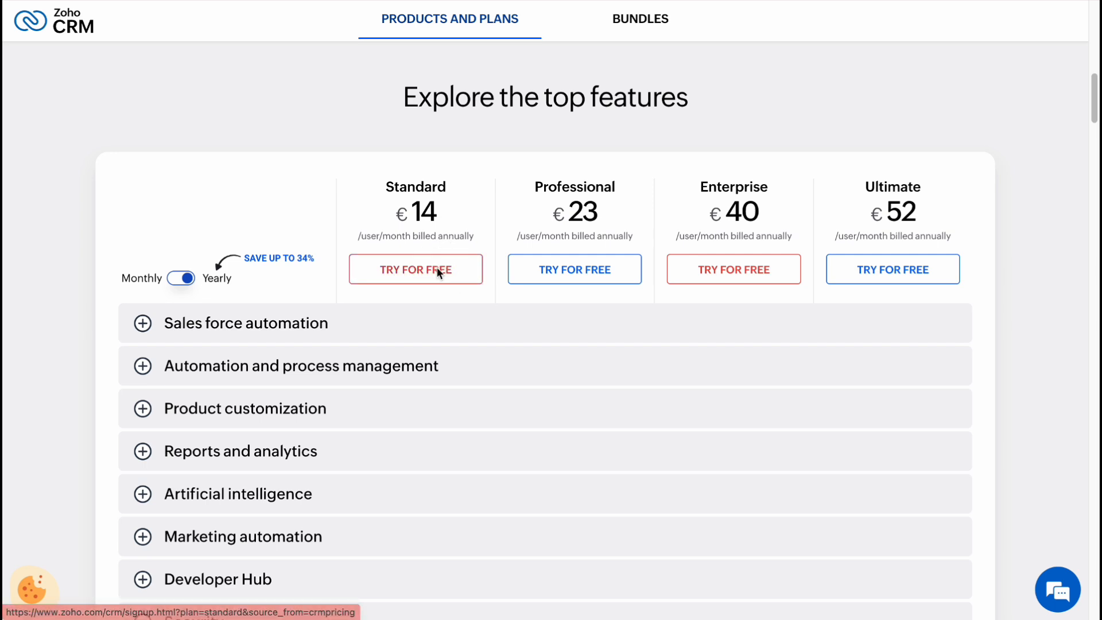
Start the Standard plan's free trial, bringing up the 15-day signup form
click(416, 269)
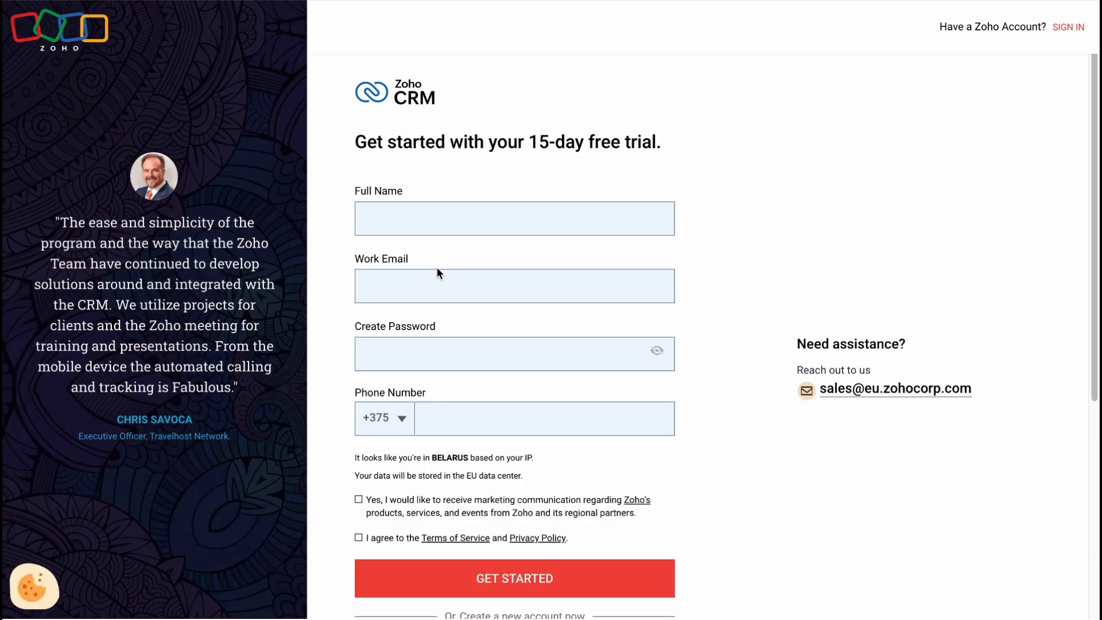
mouse_move(752, 236)
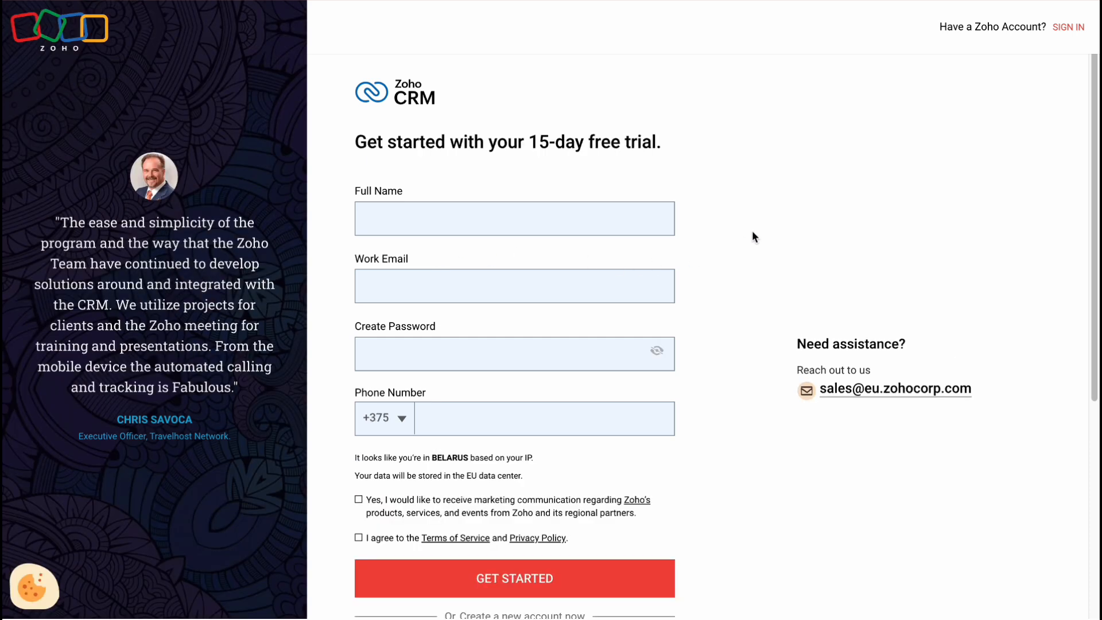